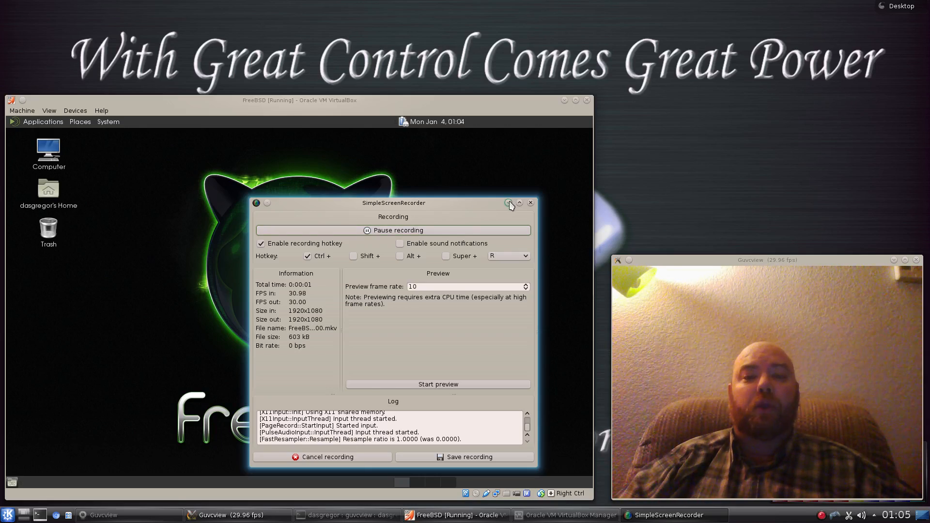
Minimize SimpleScreenRecorder so the VirtualBox fullscreen switch can be started
{"action": "left_click", "coordinate": [518, 203]}
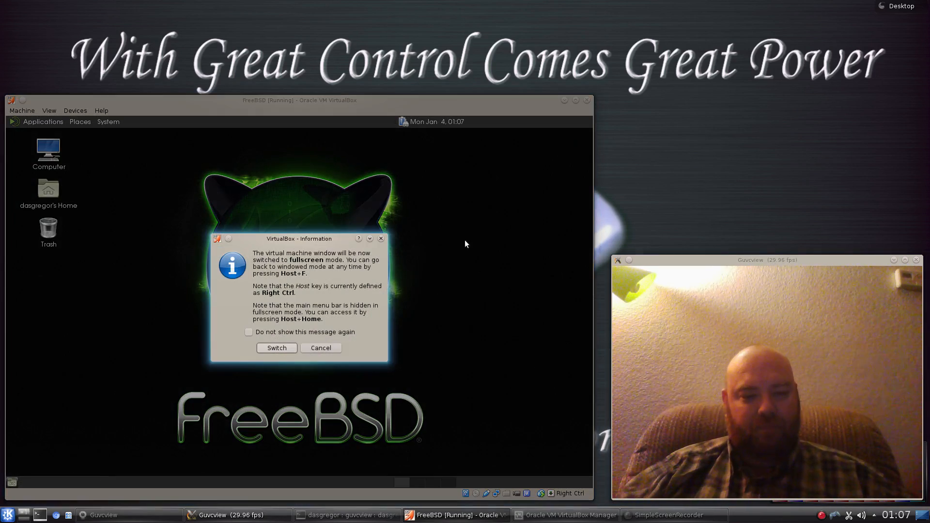
Confirm Switch so the FreeBSD guest runs in fullscreen mode
{"action": "left_click", "coordinate": [276, 348]}
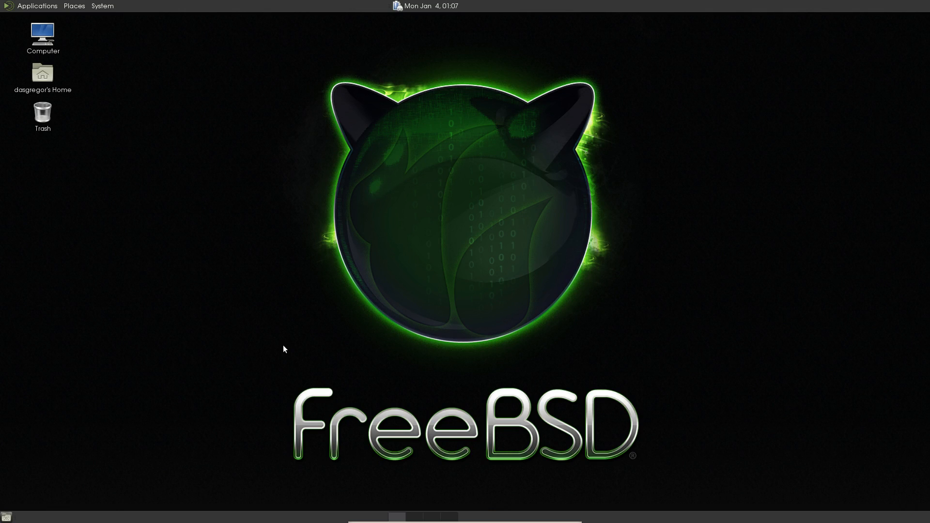
{"action": "mouse_move", "coordinate": [221, 265]}
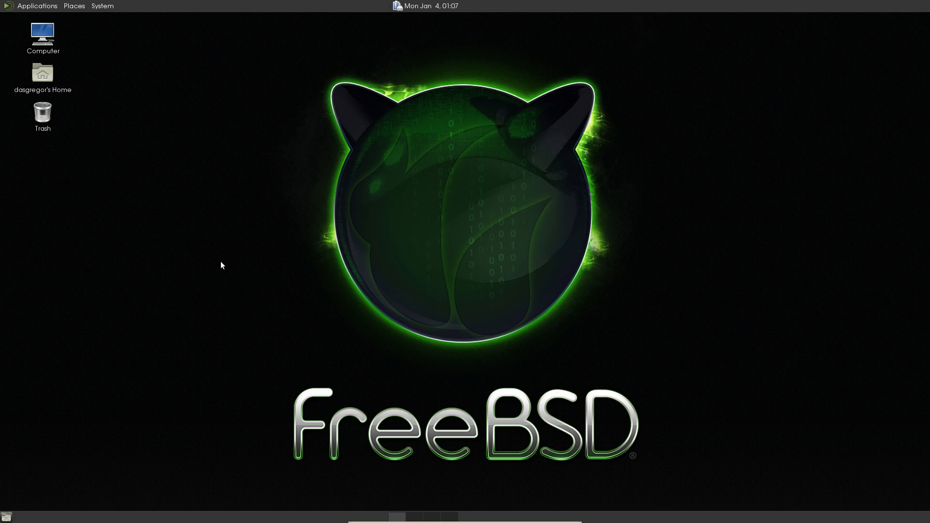
{"action": "mouse_move", "coordinate": [116, 4]}
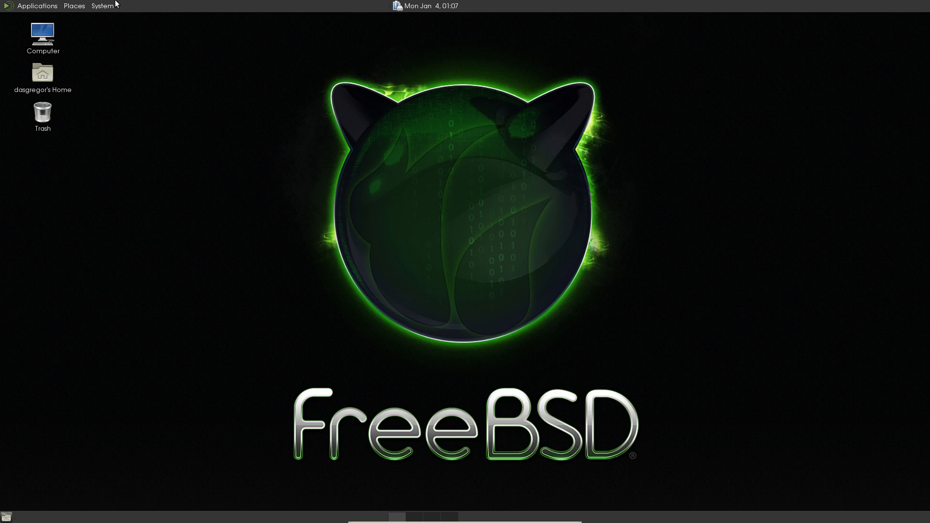
Browse the MATE Applications menu categories down to System Tools
{"action": "left_click", "coordinate": [38, 6]}
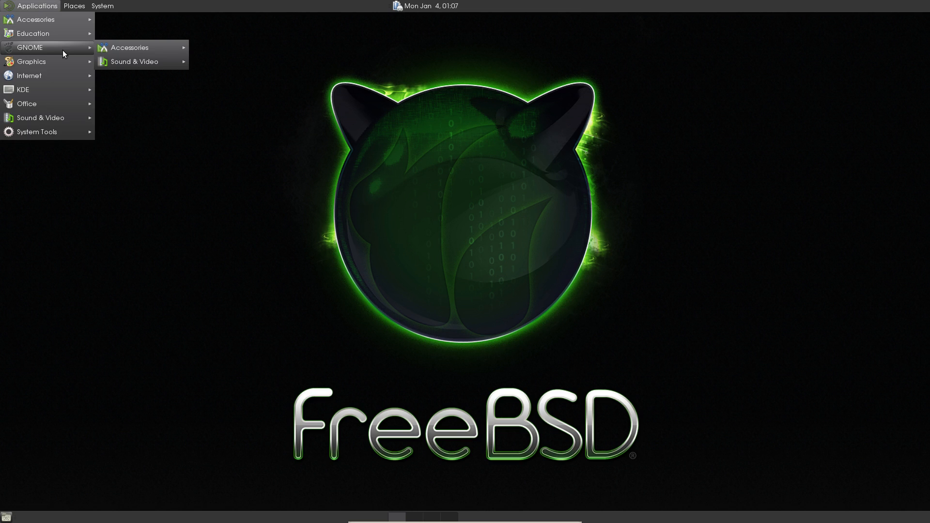
{"action": "mouse_move", "coordinate": [133, 61]}
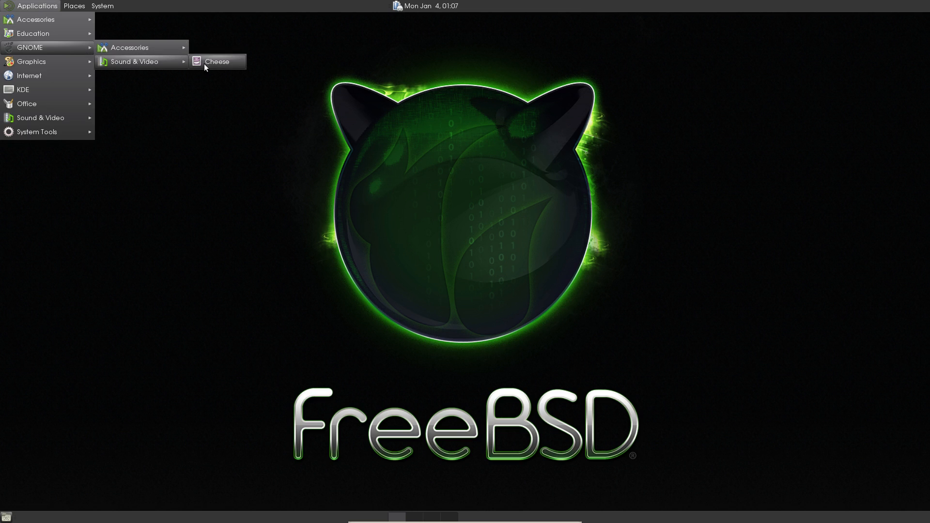
{"action": "mouse_move", "coordinate": [165, 62]}
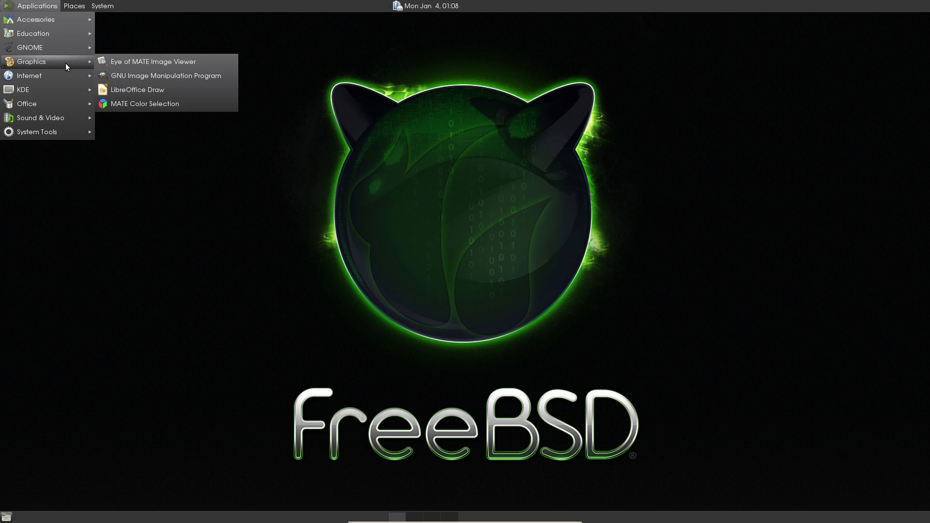
{"action": "mouse_move", "coordinate": [48, 75]}
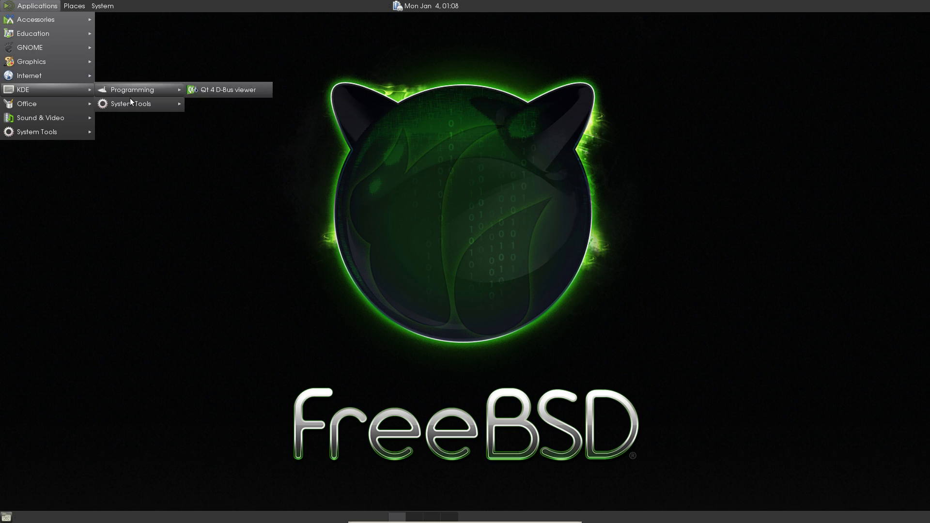
{"action": "mouse_move", "coordinate": [130, 103]}
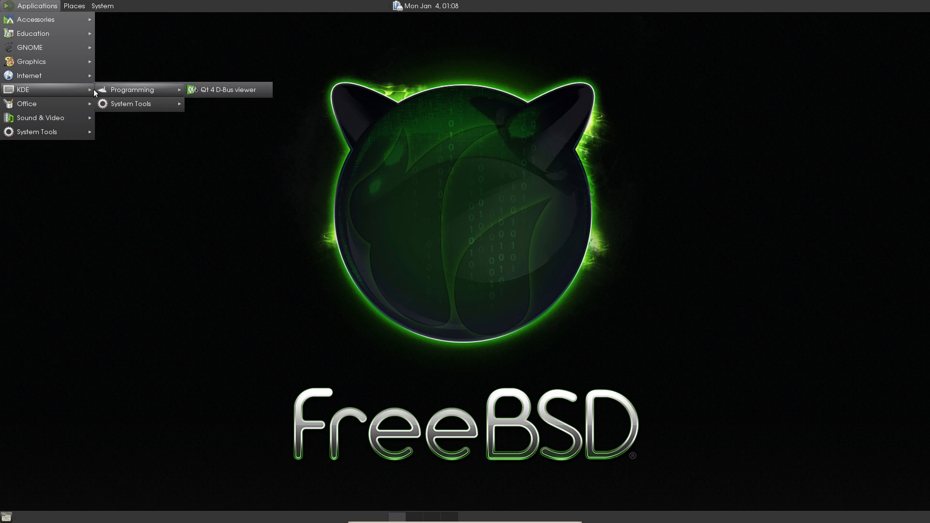
{"action": "mouse_move", "coordinate": [52, 104]}
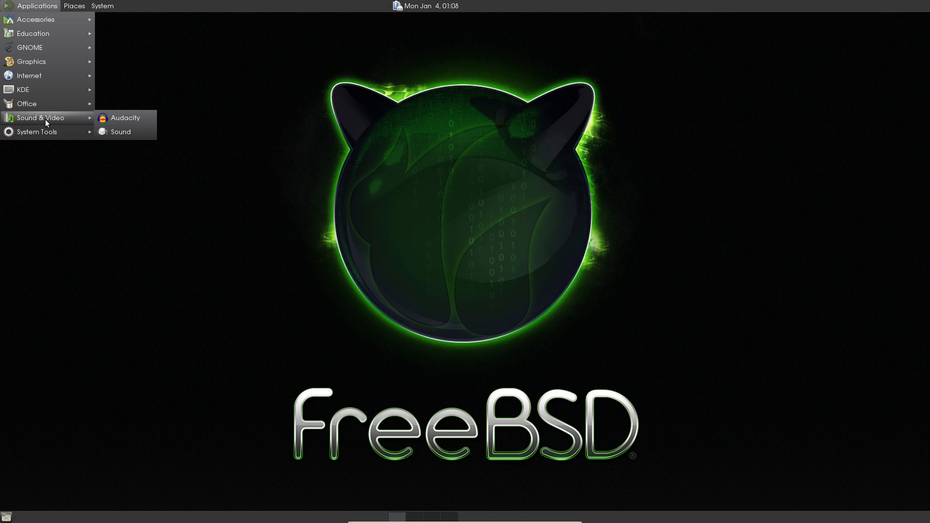
{"action": "mouse_move", "coordinate": [48, 123]}
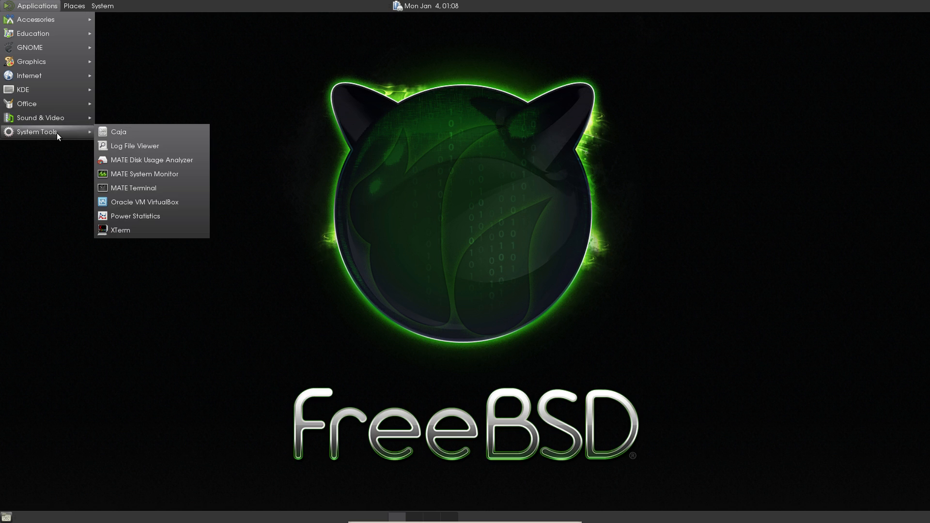
{"action": "mouse_move", "coordinate": [134, 188]}
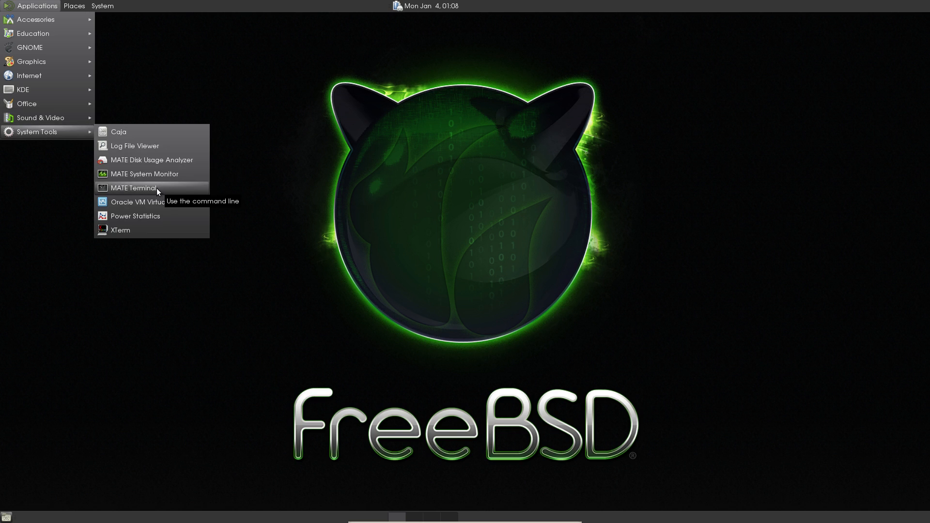
Launch MATE Terminal, then reopen the Applications menu on the Internet category
{"action": "left_click", "coordinate": [132, 188]}
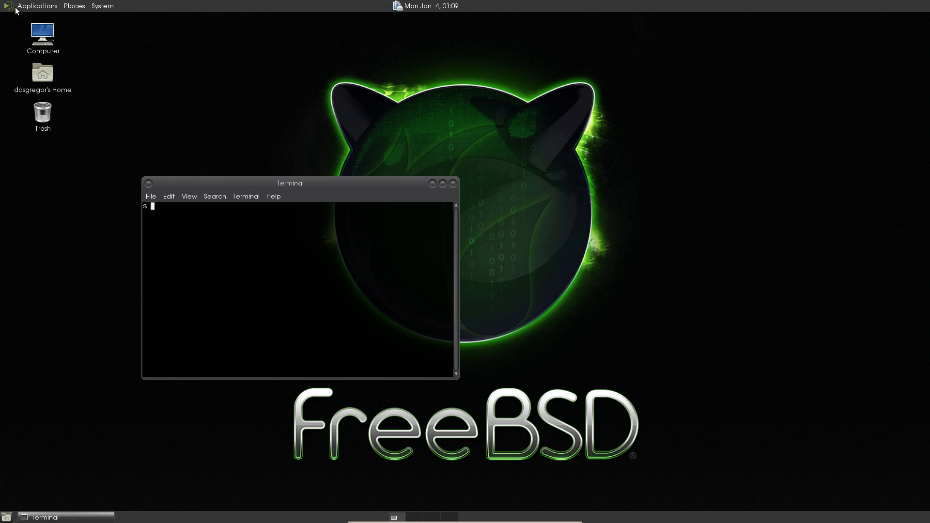
{"action": "left_click", "coordinate": [37, 5]}
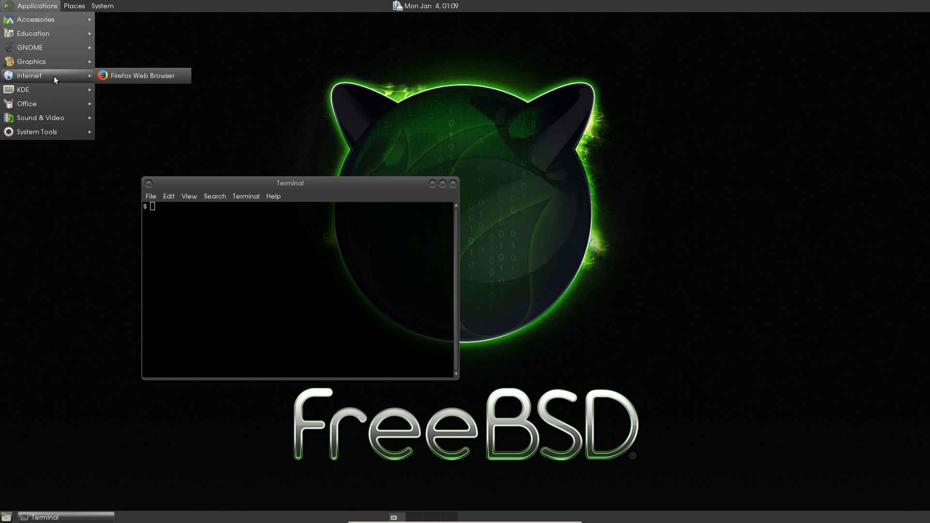
Launch Firefox, search for 'FreeBSD Handbook' and open the handbook result
{"action": "left_click", "coordinate": [141, 76]}
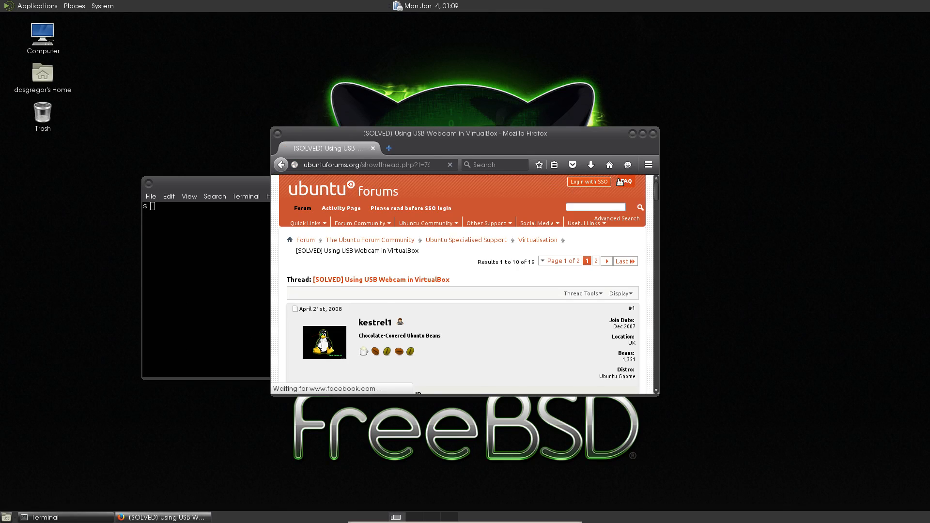
{"action": "scroll", "scroll_direction": "down", "scroll_amount": 3}
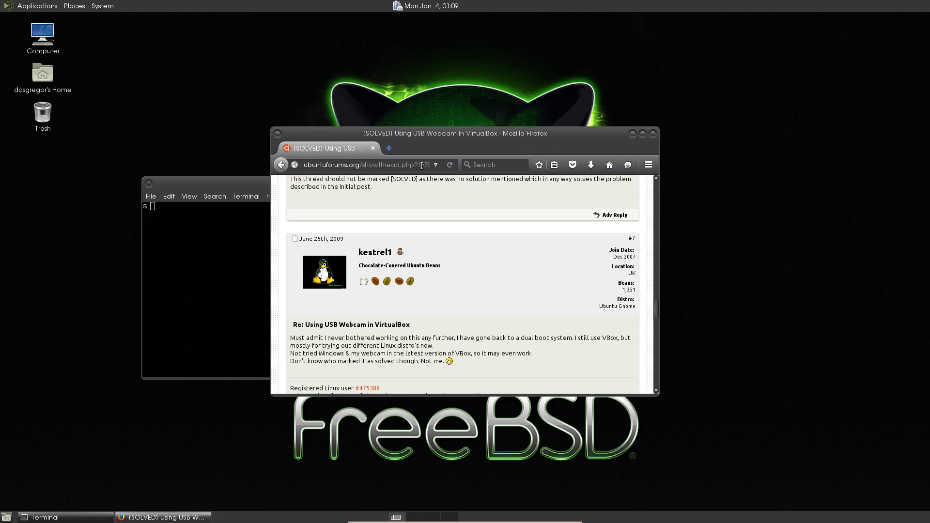
{"action": "left_click", "coordinate": [497, 164]}
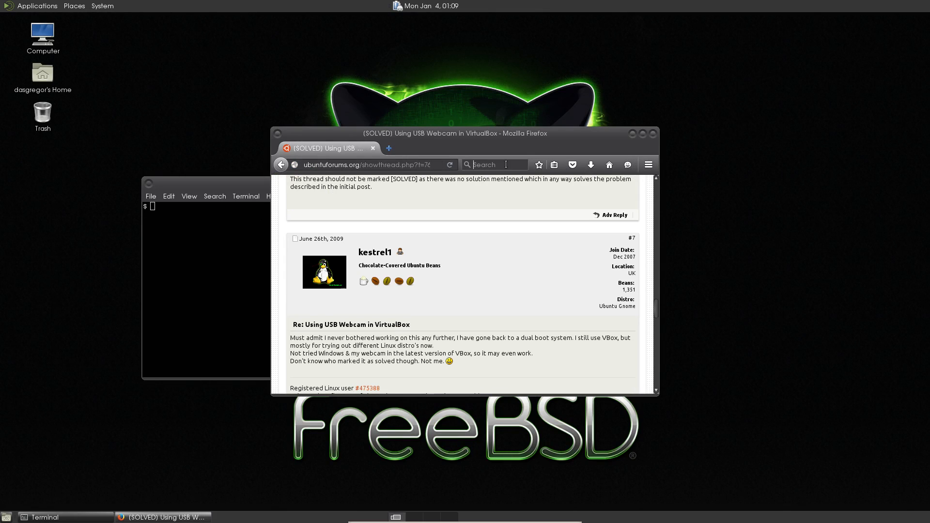
{"action": "type", "text": "Free"}
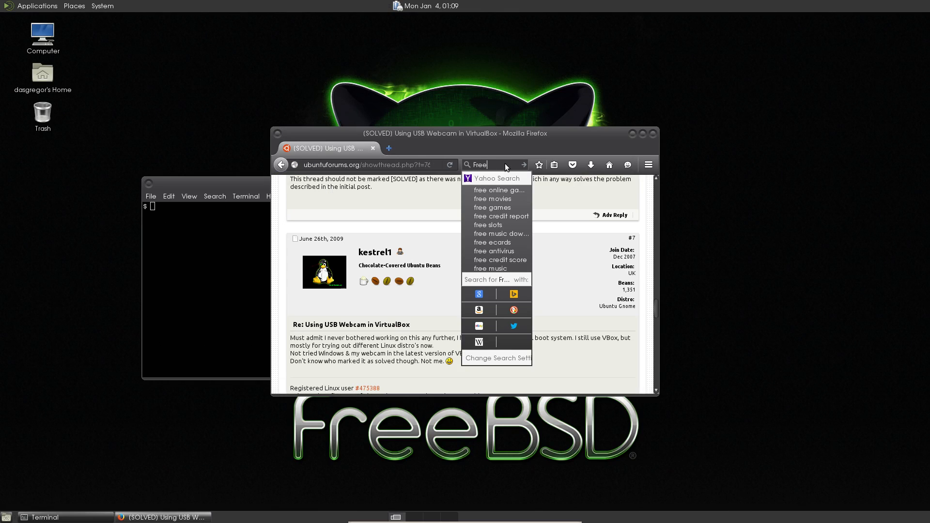
{"action": "type", "text": "BSD"}
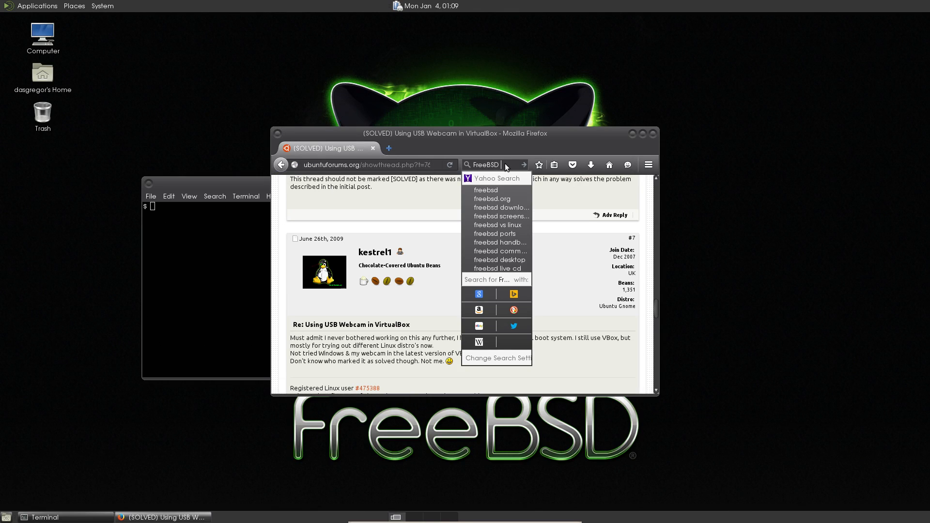
{"action": "type", "text": "Handbook"}
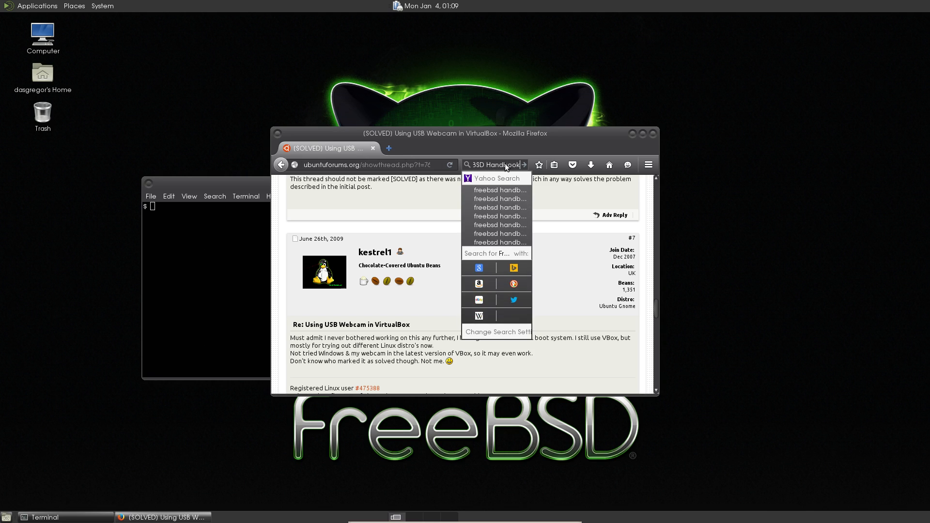
{"action": "left_click", "coordinate": [497, 178]}
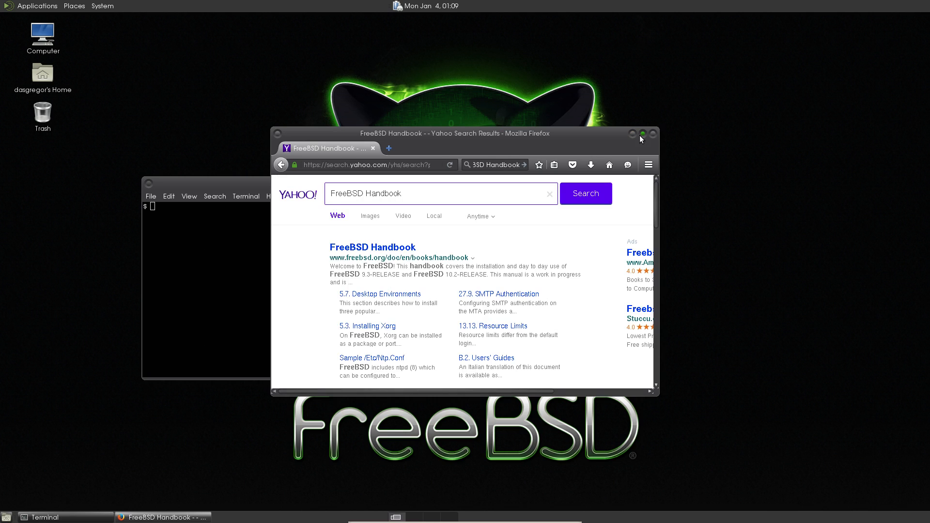
{"action": "left_click", "coordinate": [372, 247]}
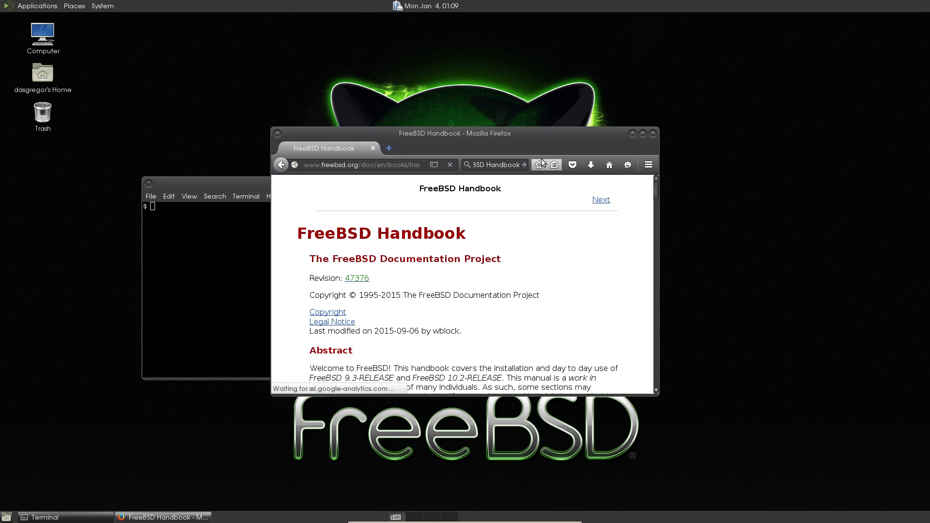
{"action": "left_click", "coordinate": [641, 134]}
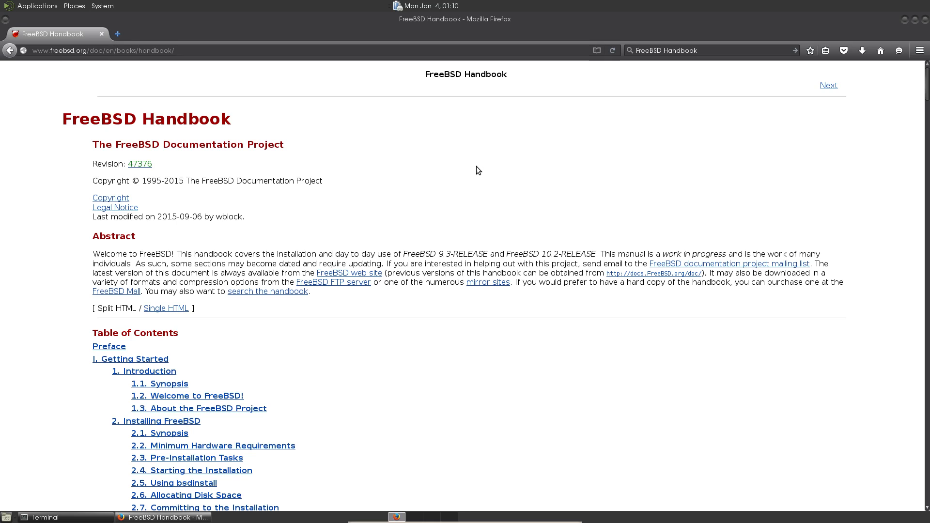
{"action": "mouse_move", "coordinate": [420, 216]}
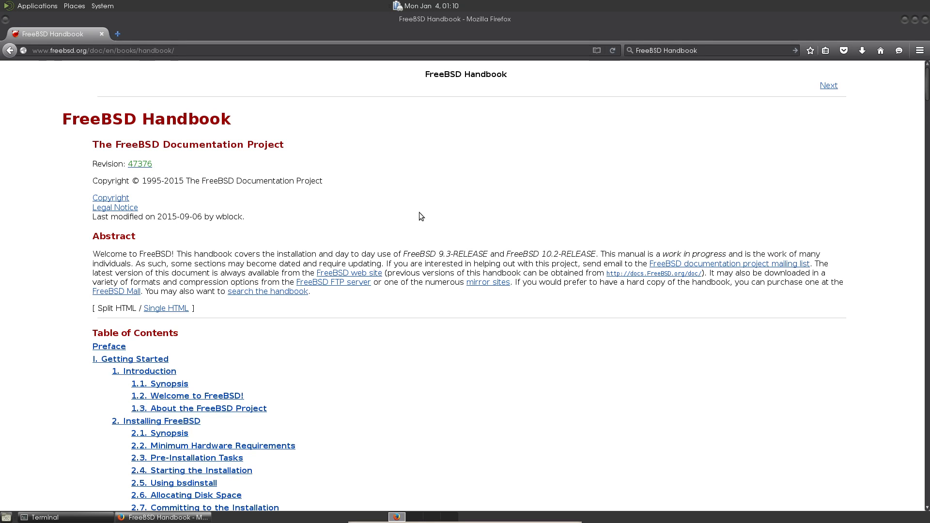
{"action": "scroll", "scroll_direction": "down", "scroll_amount": 3}
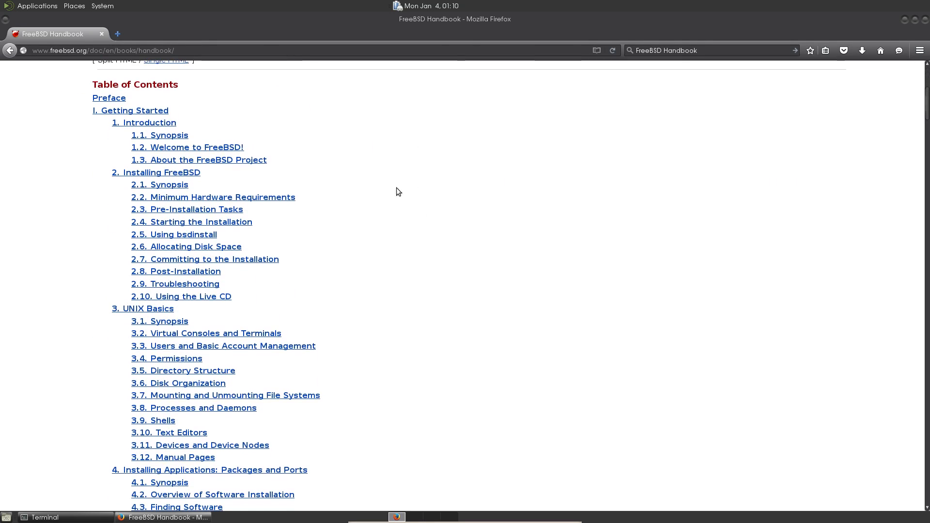
{"action": "mouse_move", "coordinate": [130, 111]}
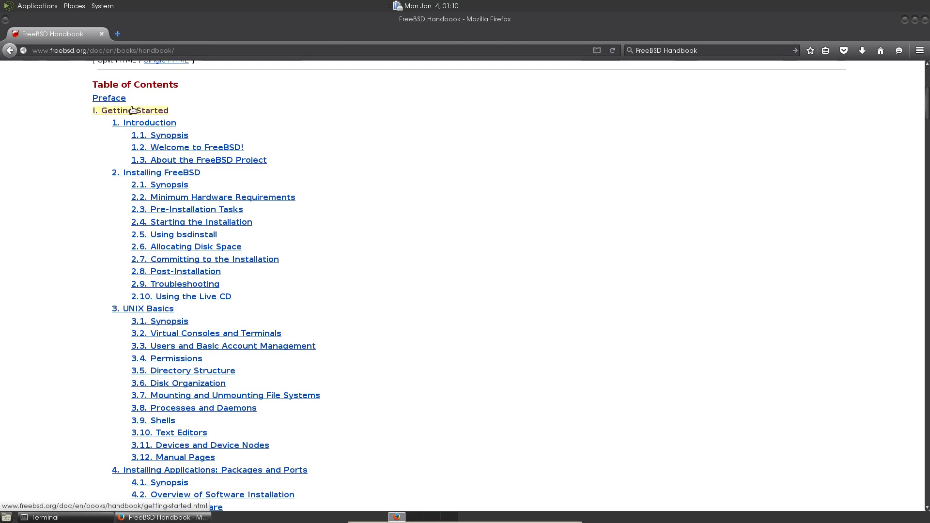
{"action": "mouse_move", "coordinate": [187, 147]}
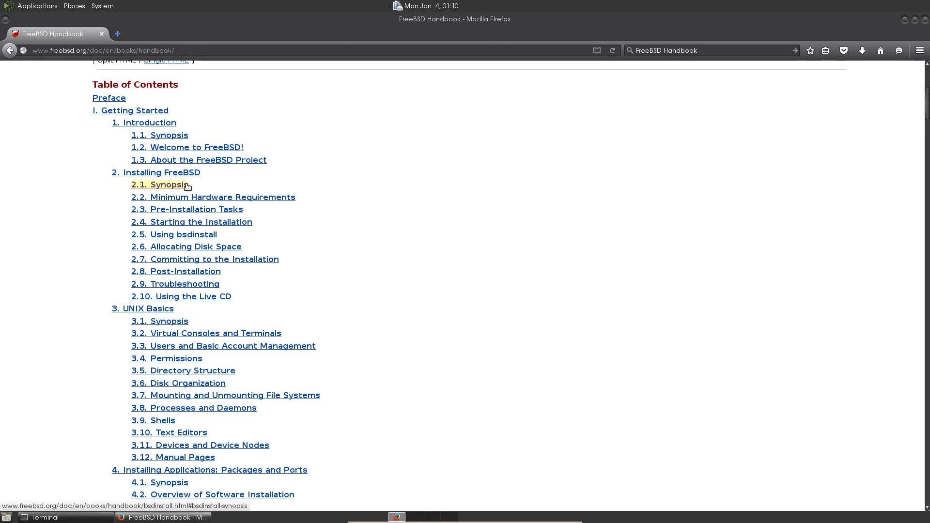
{"action": "mouse_move", "coordinate": [175, 271]}
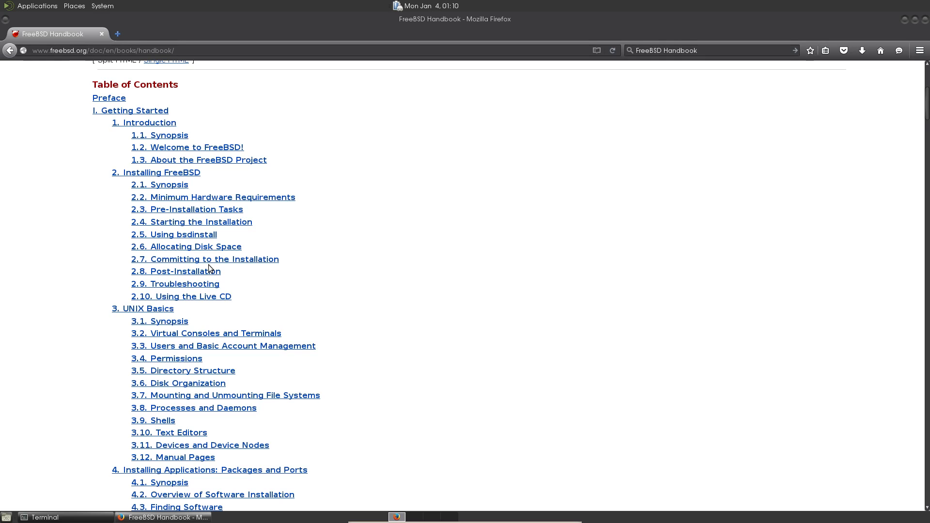
{"action": "mouse_move", "coordinate": [102, 248]}
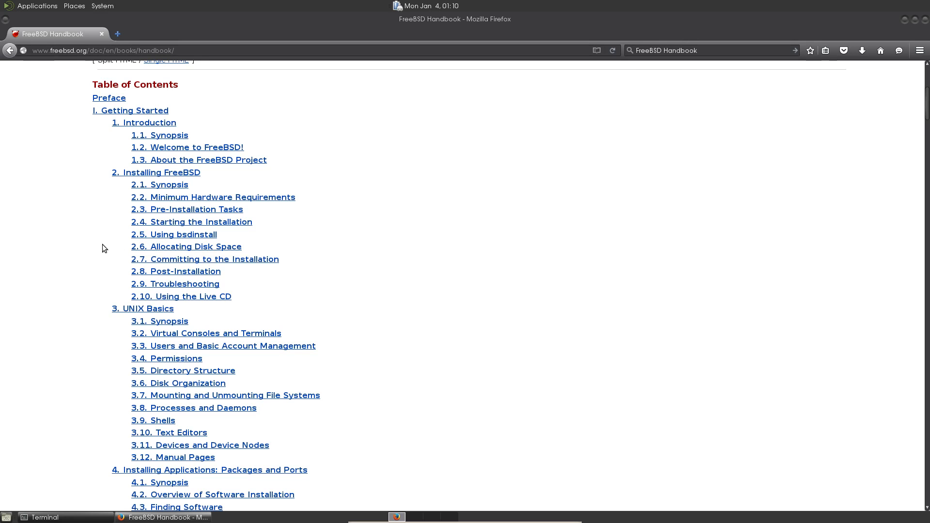
{"action": "scroll", "scroll_direction": "down", "scroll_amount": 3}
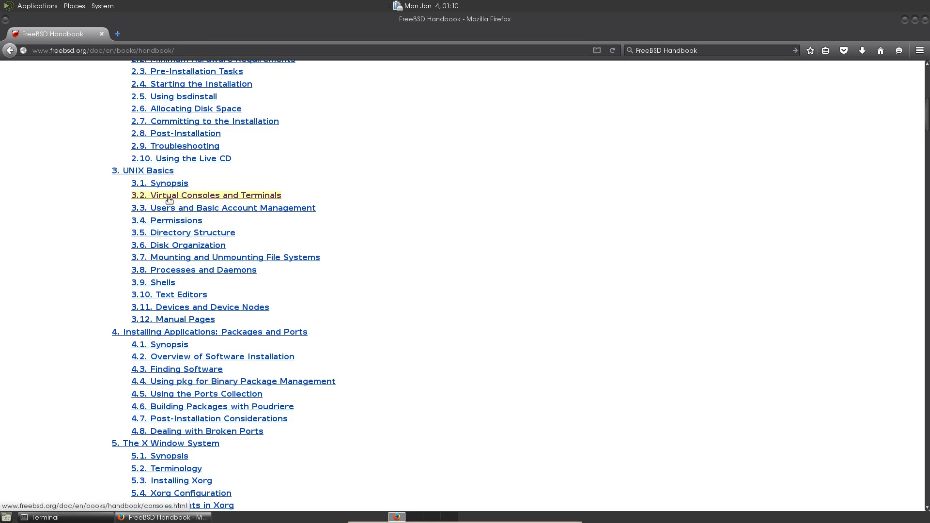
{"action": "mouse_move", "coordinate": [191, 267]}
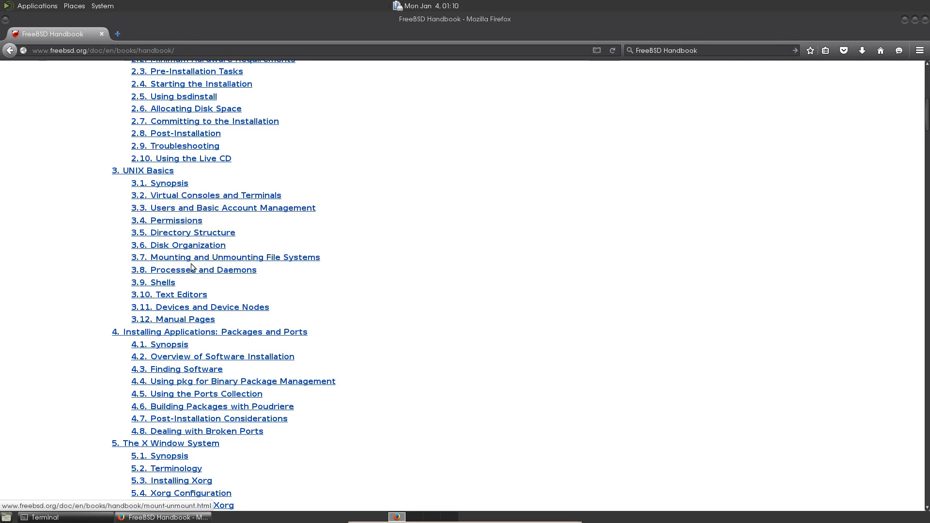
{"action": "mouse_move", "coordinate": [169, 294]}
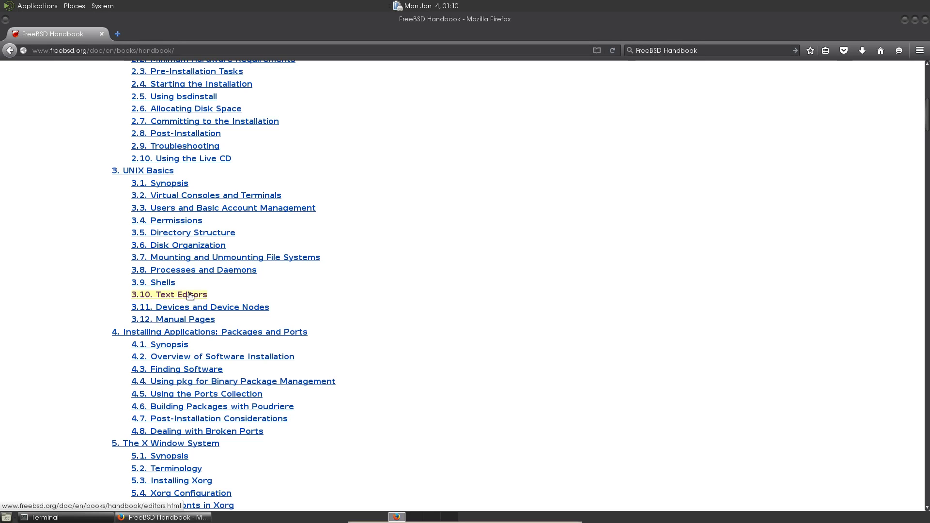
{"action": "mouse_move", "coordinate": [117, 313]}
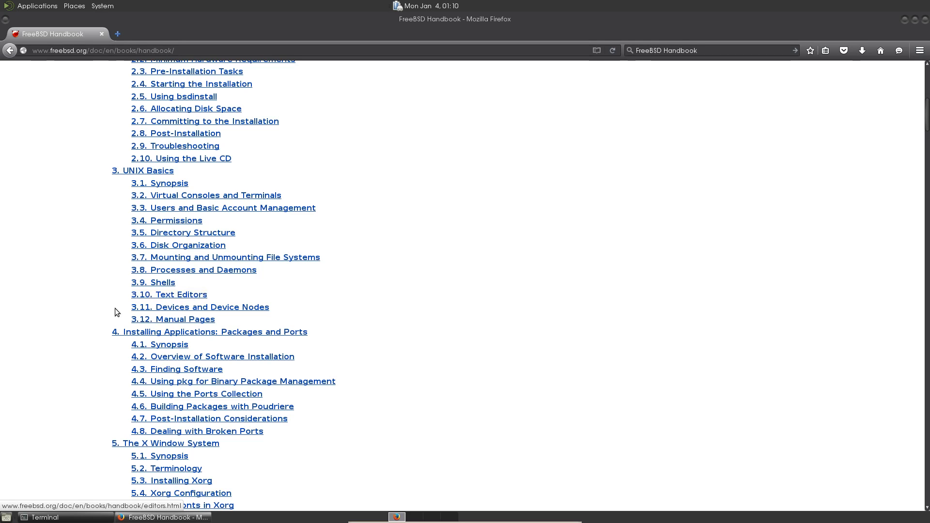
{"action": "scroll", "scroll_direction": "down", "scroll_amount": 3}
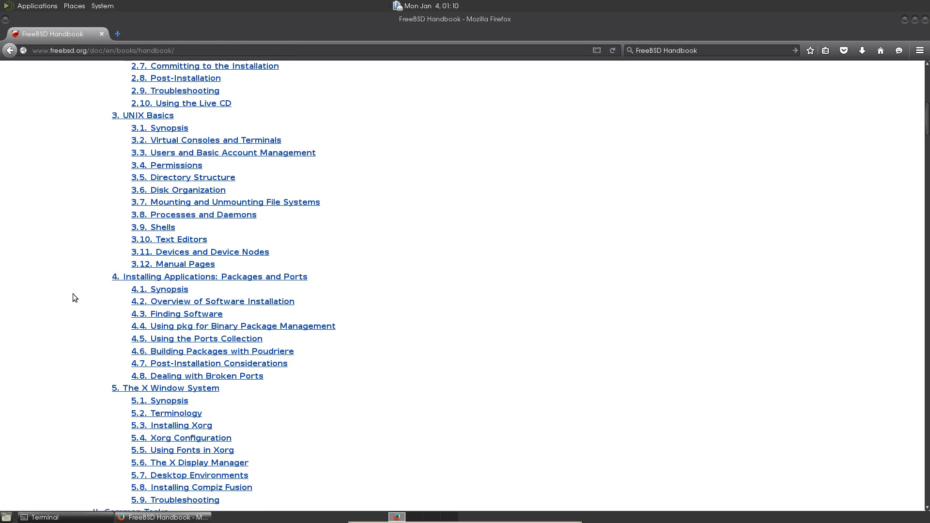
{"action": "scroll", "scroll_direction": "down", "scroll_amount": 3}
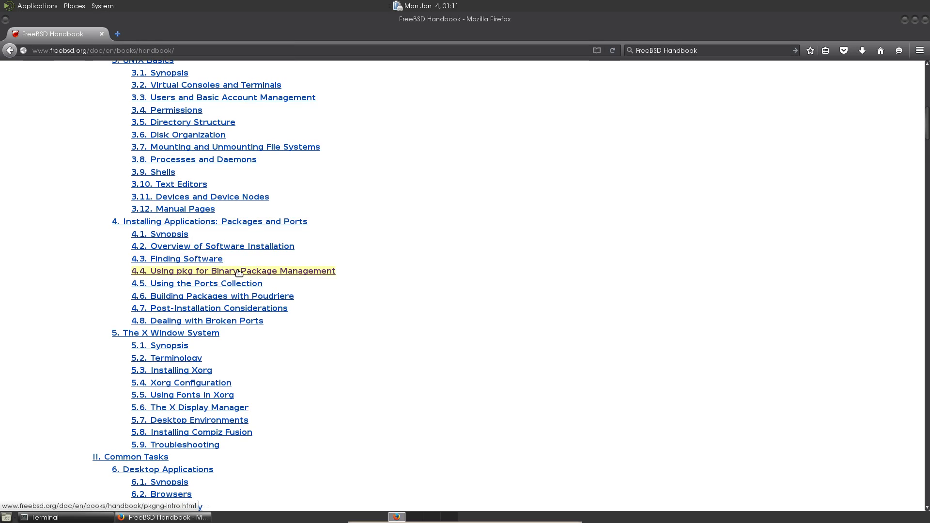
{"action": "mouse_move", "coordinate": [244, 293]}
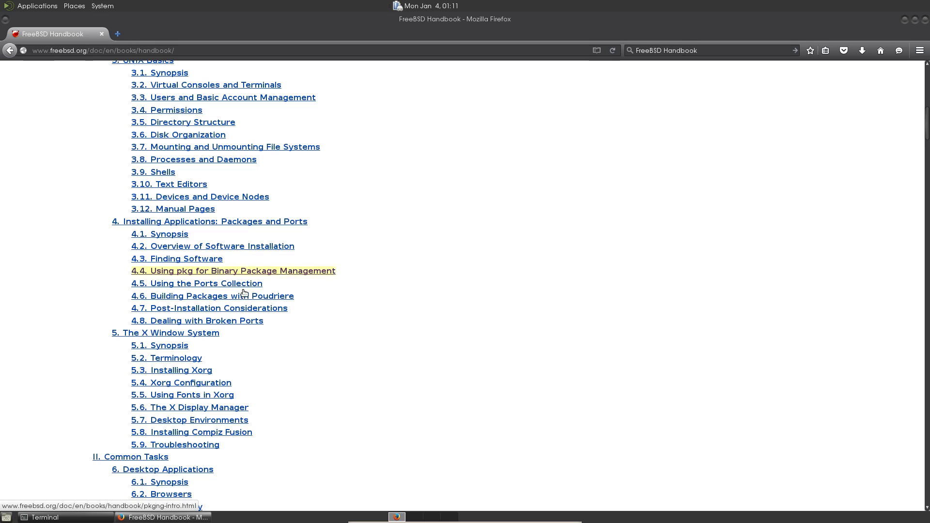
{"action": "mouse_move", "coordinate": [212, 246]}
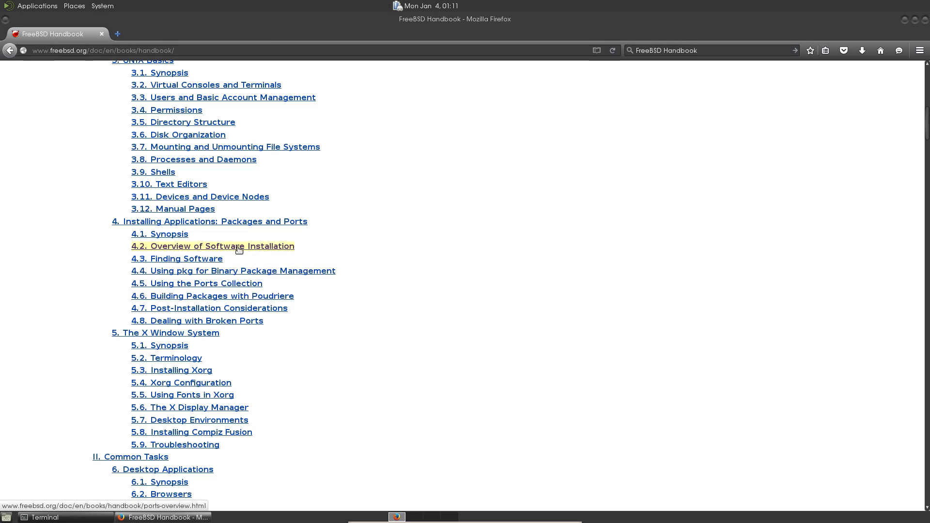
{"action": "mouse_move", "coordinate": [233, 270]}
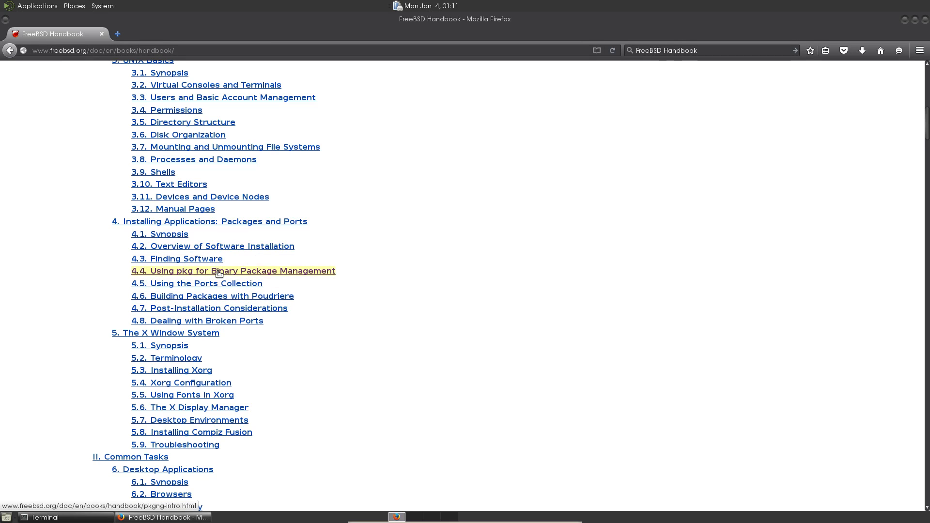
Read section 4.4 on pkg binary package management, then return to the terminal
{"action": "left_click", "coordinate": [234, 270]}
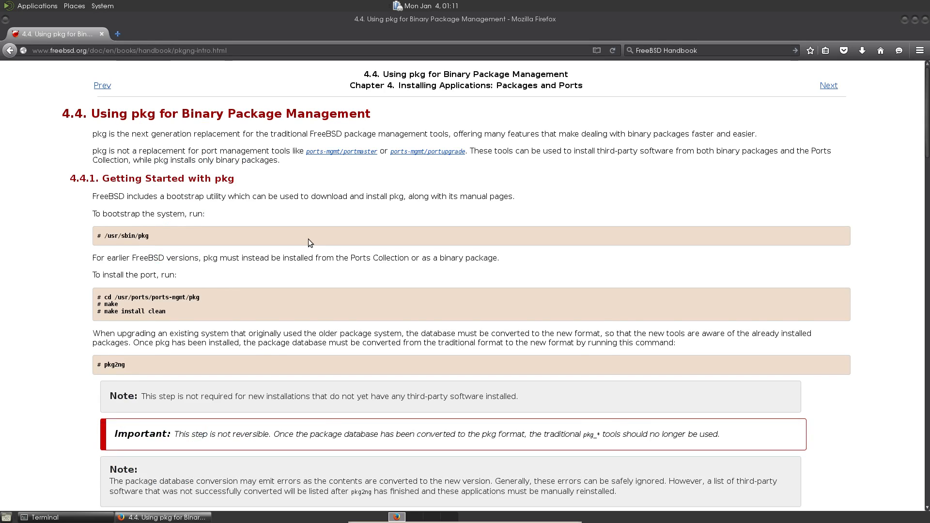
{"action": "scroll", "scroll_direction": "down", "scroll_amount": 3}
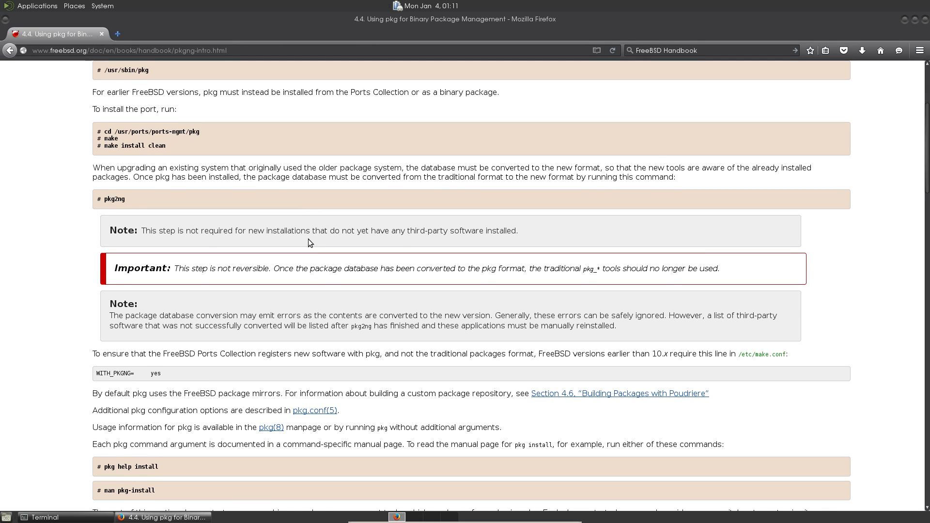
{"action": "scroll", "scroll_direction": "down", "scroll_amount": 3}
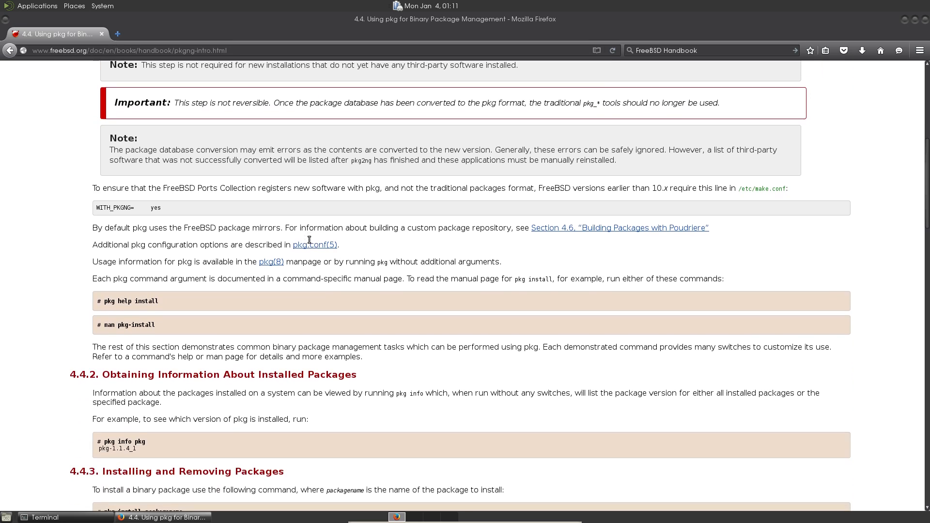
{"action": "scroll", "scroll_direction": "down", "scroll_amount": 3}
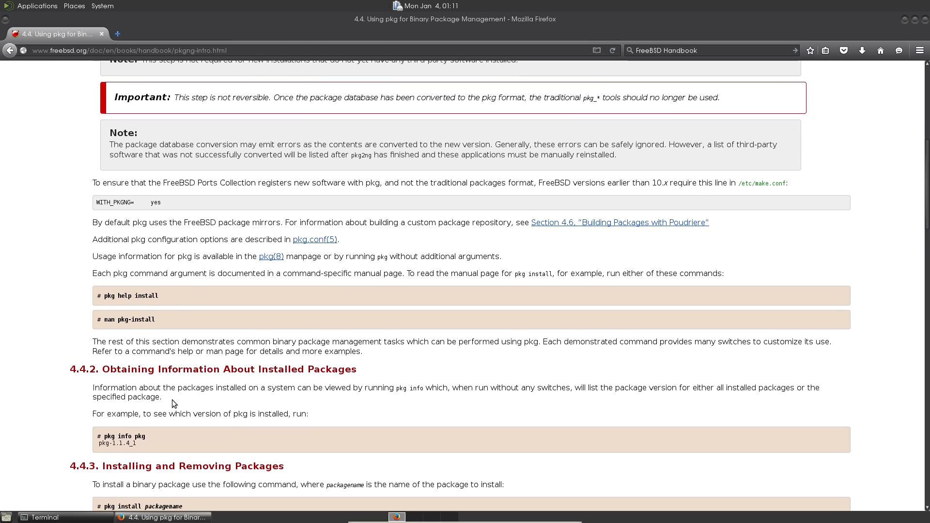
{"action": "scroll", "scroll_direction": "down", "scroll_amount": 3}
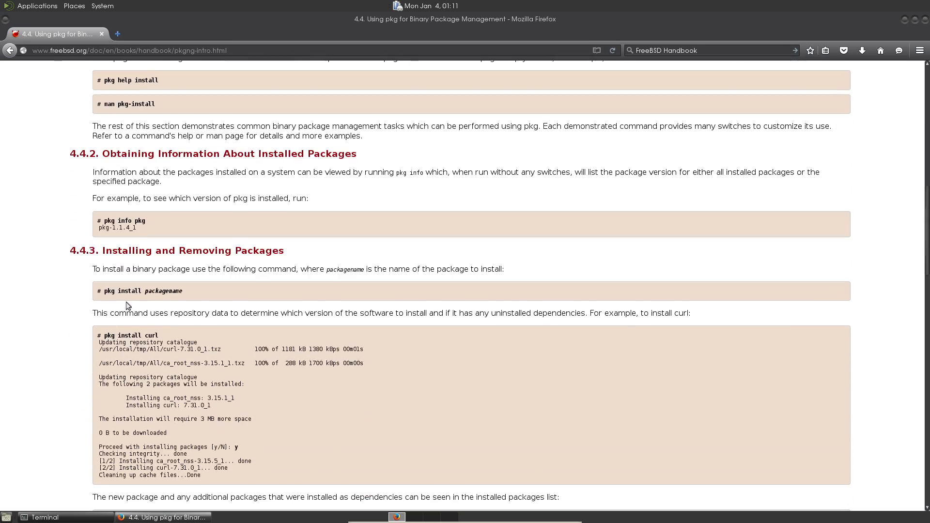
{"action": "scroll", "scroll_direction": "down", "scroll_amount": 3}
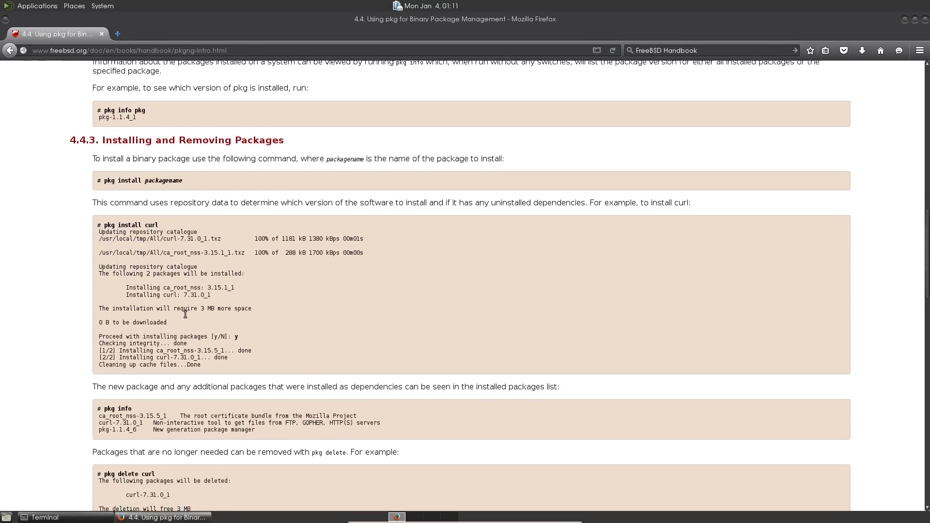
{"action": "scroll", "scroll_direction": "down", "scroll_amount": 3}
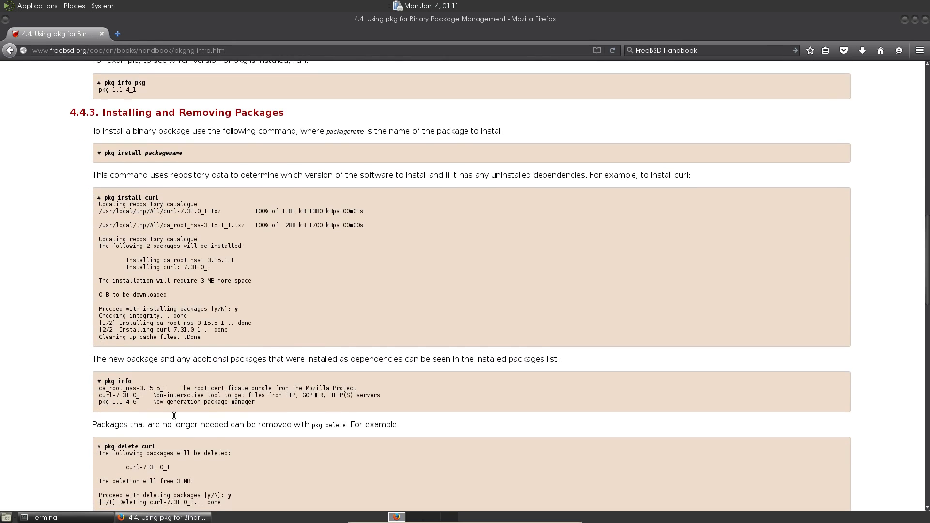
{"action": "scroll", "scroll_direction": "down", "scroll_amount": 3}
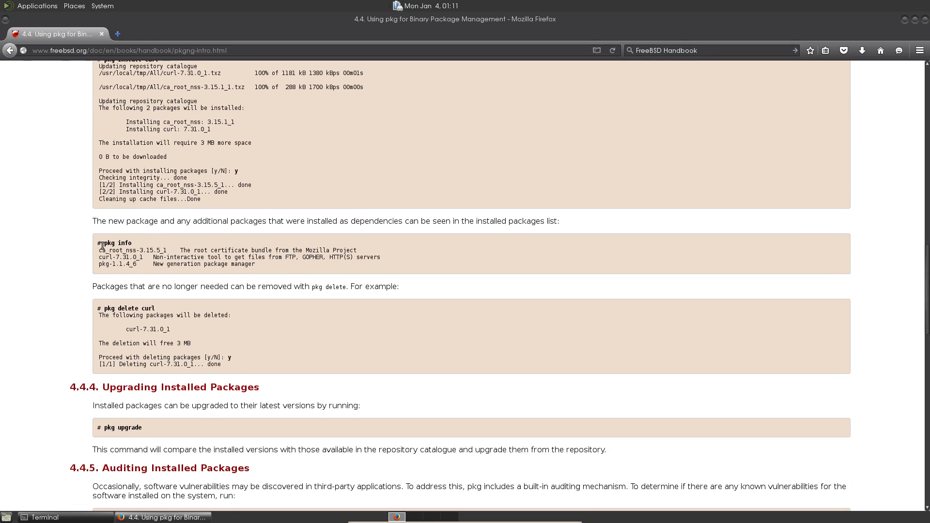
{"action": "mouse_move", "coordinate": [156, 287]}
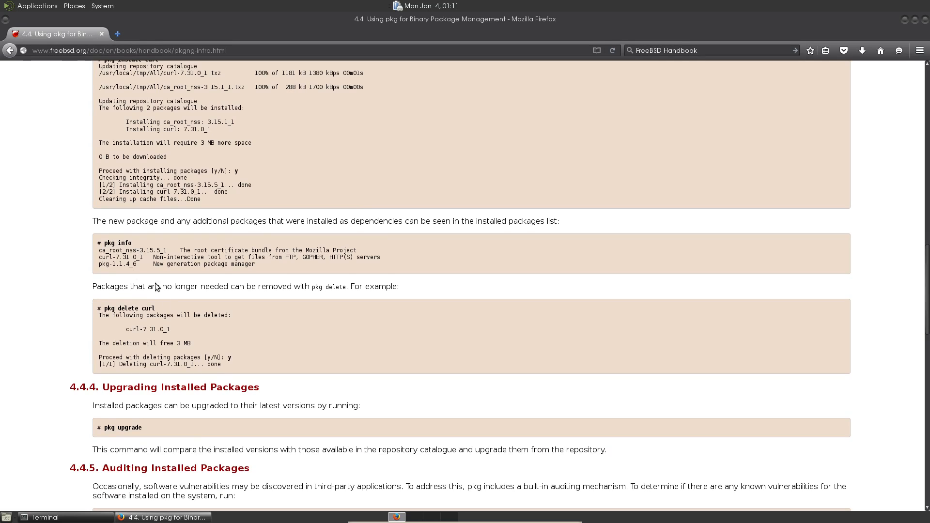
{"action": "mouse_move", "coordinate": [136, 315]}
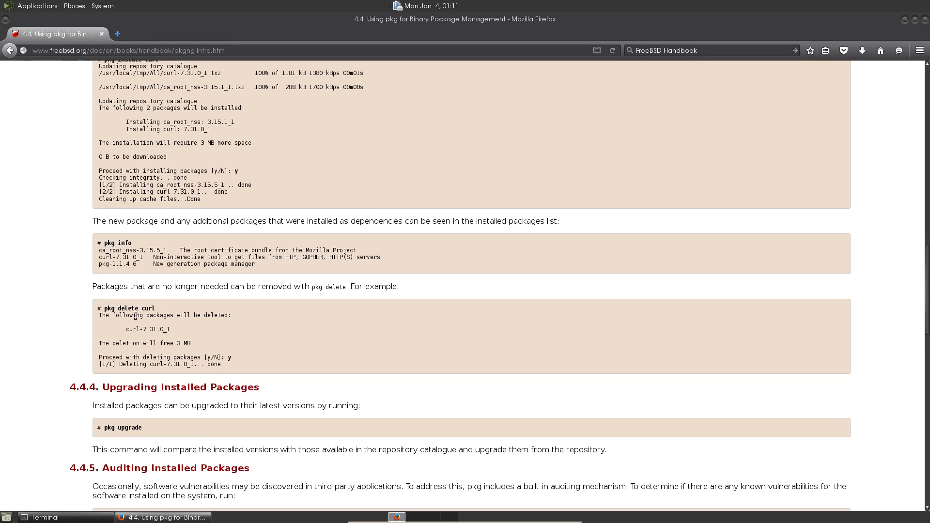
{"action": "mouse_move", "coordinate": [326, 427]}
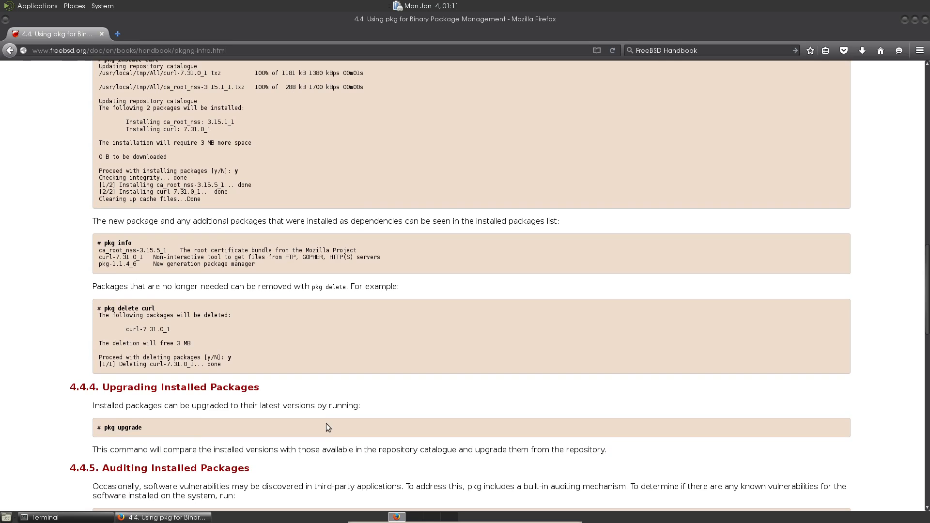
{"action": "scroll", "scroll_direction": "down", "scroll_amount": 3}
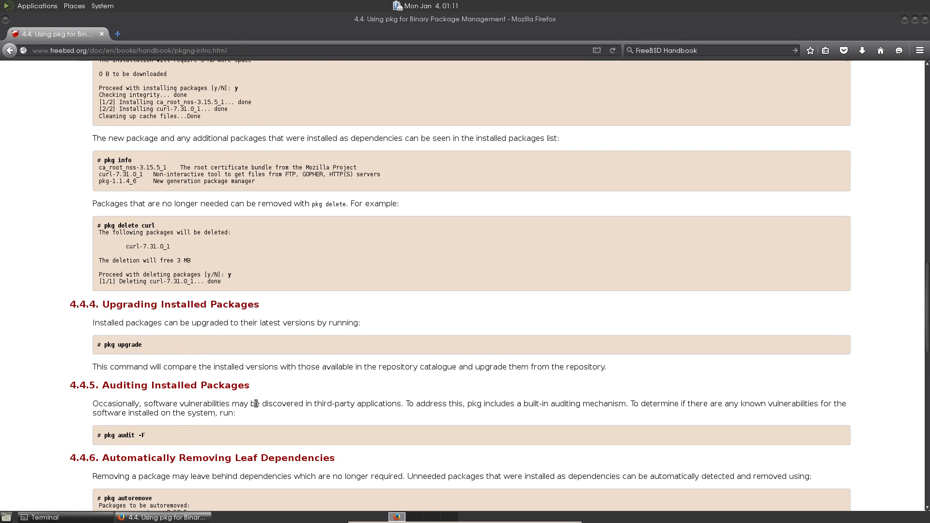
{"action": "scroll", "scroll_direction": "up", "scroll_amount": 3}
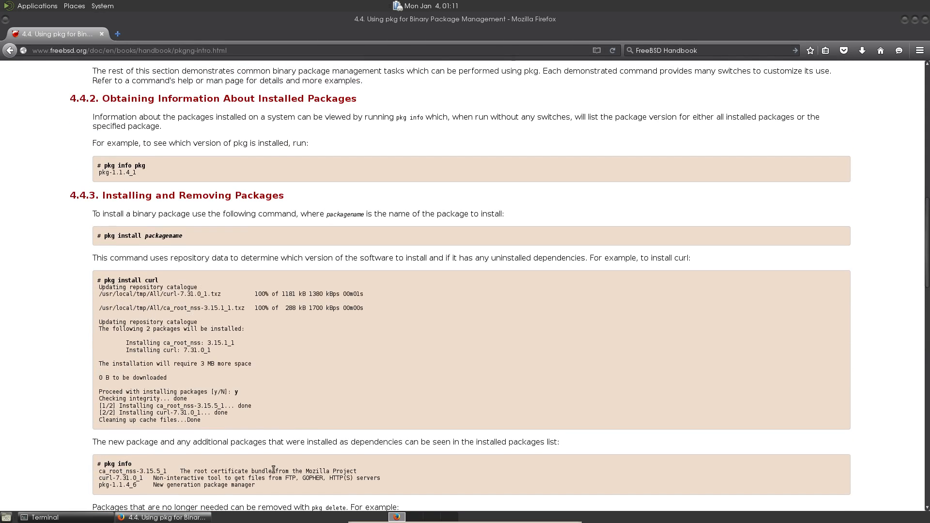
{"action": "left_click", "coordinate": [45, 517]}
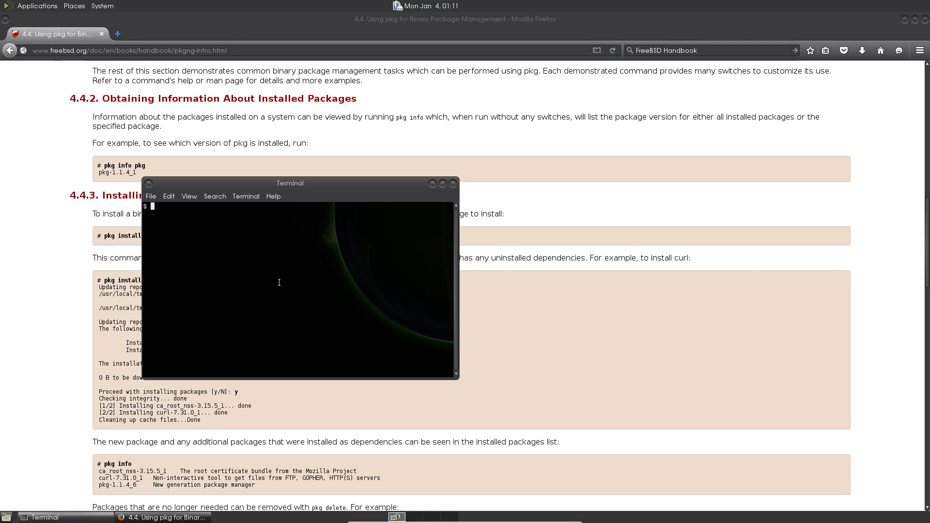
Run sudo pkg delete kuser, confirm it, and start sudo pkg autoremove
{"action": "type", "text": "sudo"}
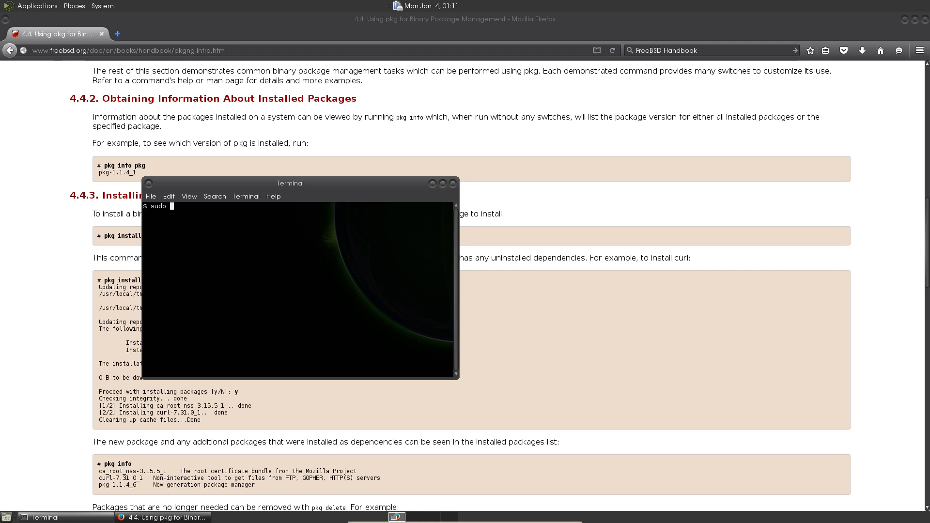
{"action": "type", "text": "pkg"}
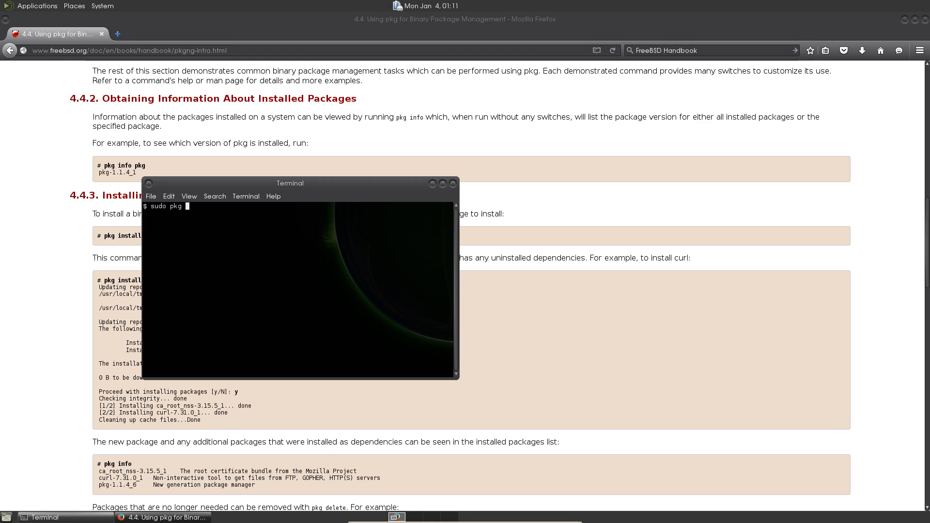
{"action": "type", "text": "delete"}
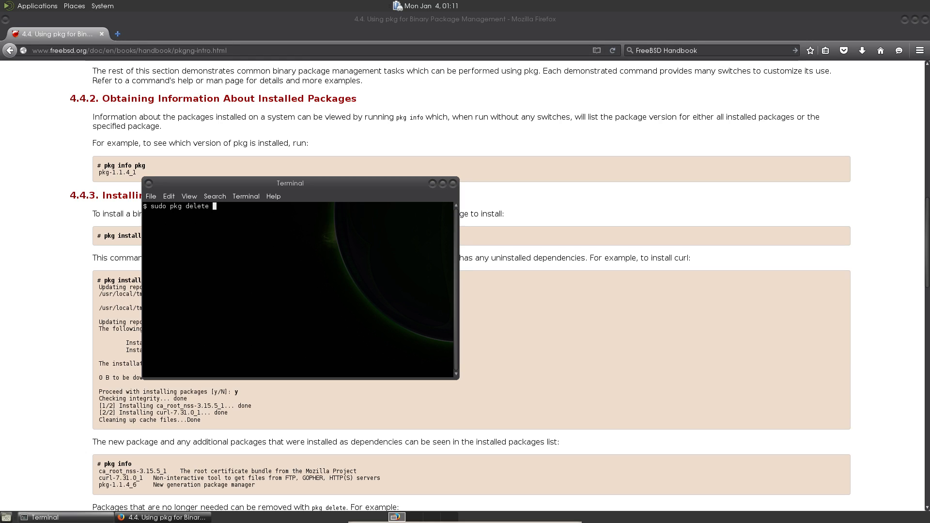
{"action": "type", "text": "kuser"}
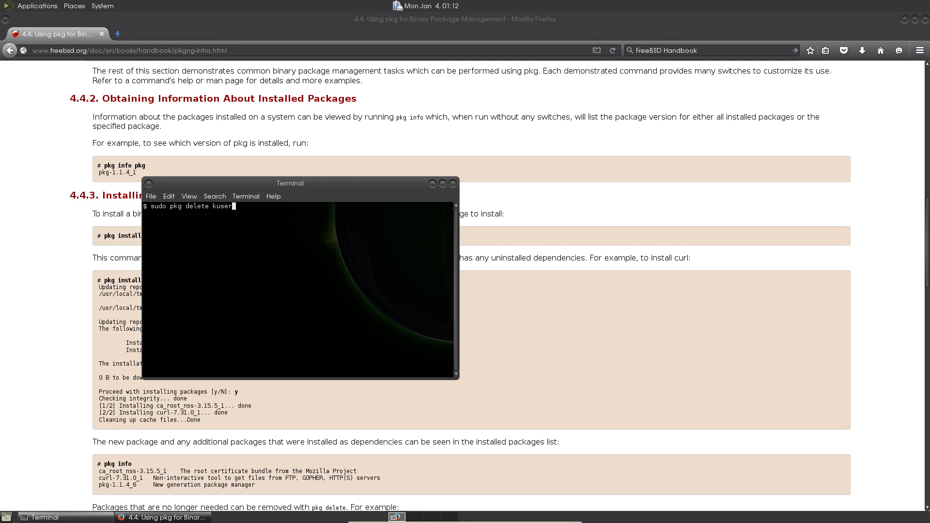
{"action": "key", "text": "Return"}
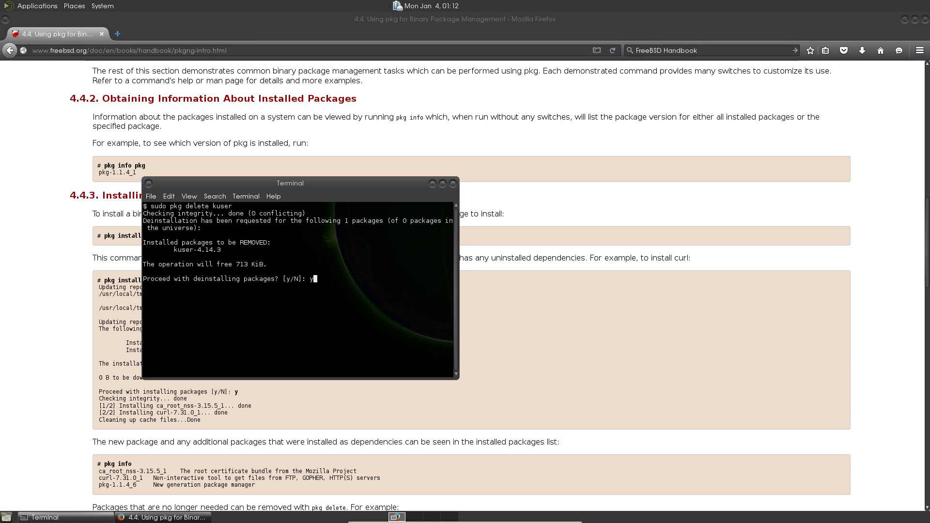
{"action": "key", "text": "Return"}
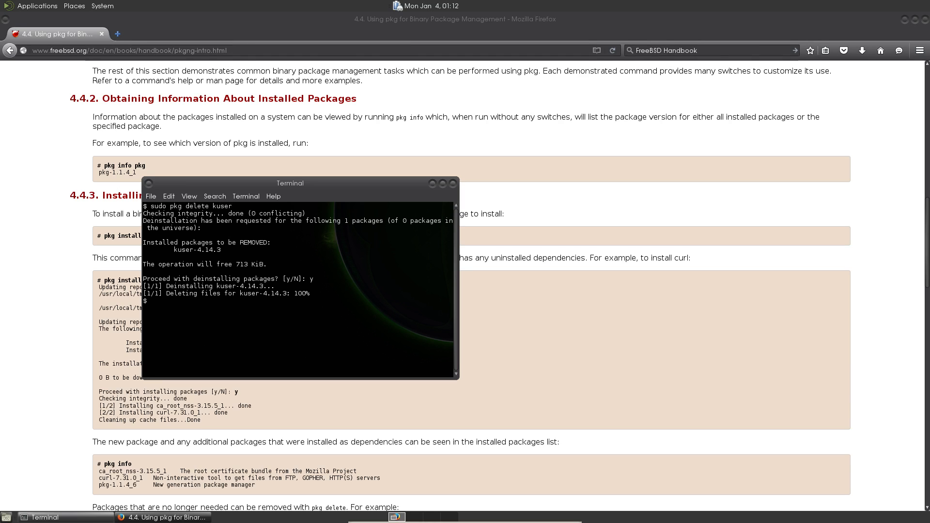
{"action": "type", "text": "sudo pkg"}
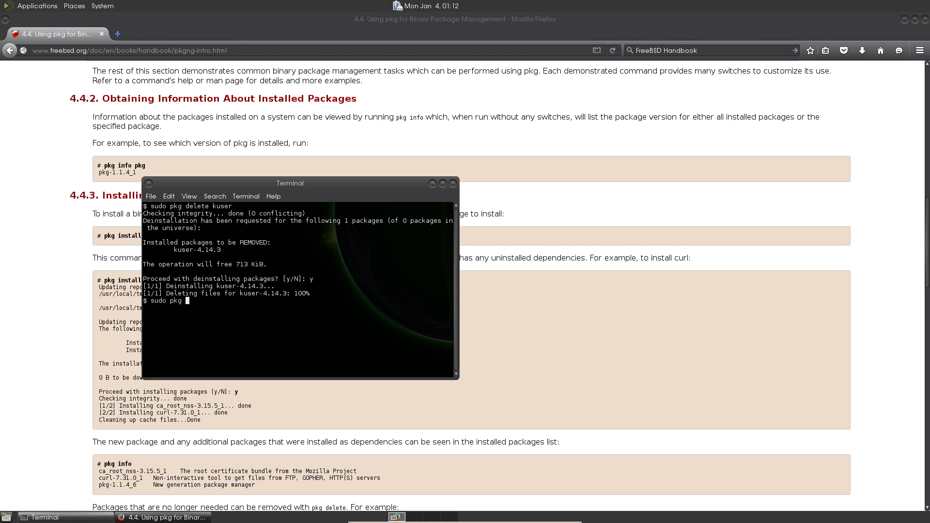
{"action": "type", "text": "autore"}
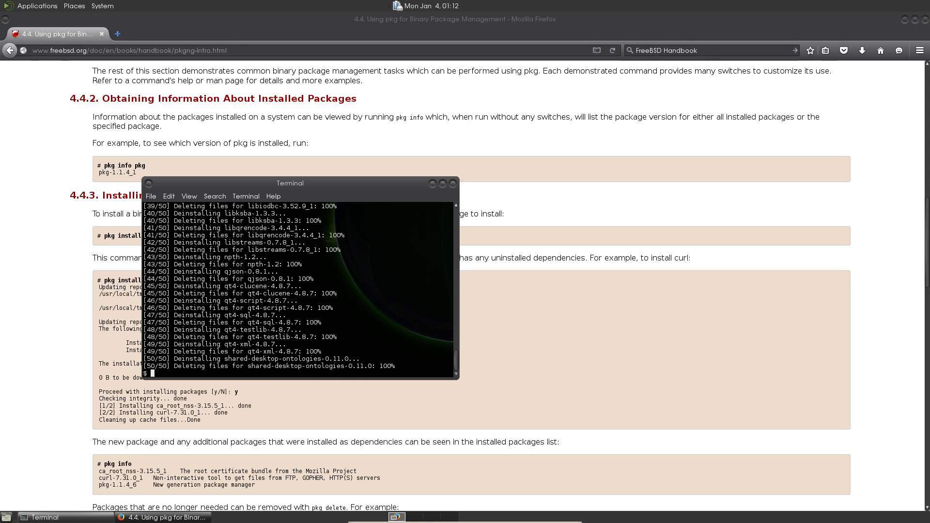
{"action": "mouse_move", "coordinate": [812, 239]}
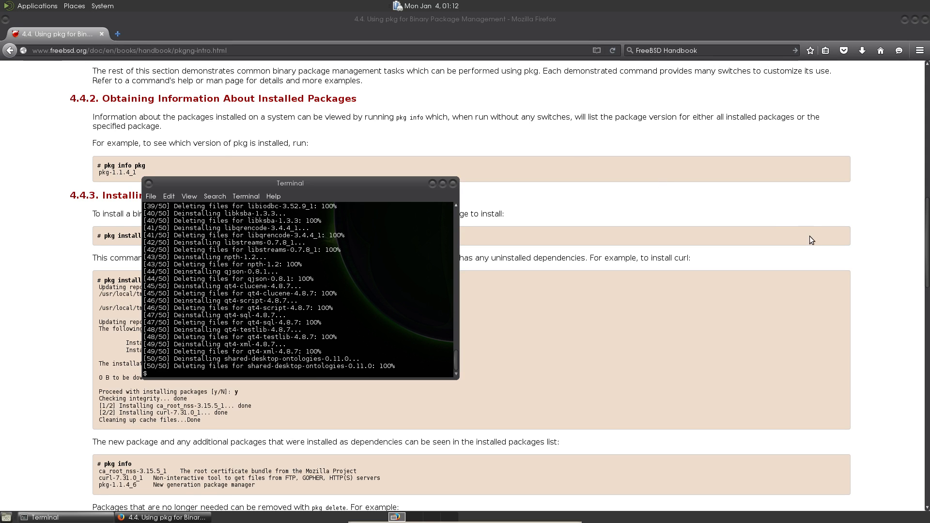
Continue from the handbook page to section 4.5, Using the Ports Collection
{"action": "scroll", "scroll_direction": "down", "scroll_amount": 3}
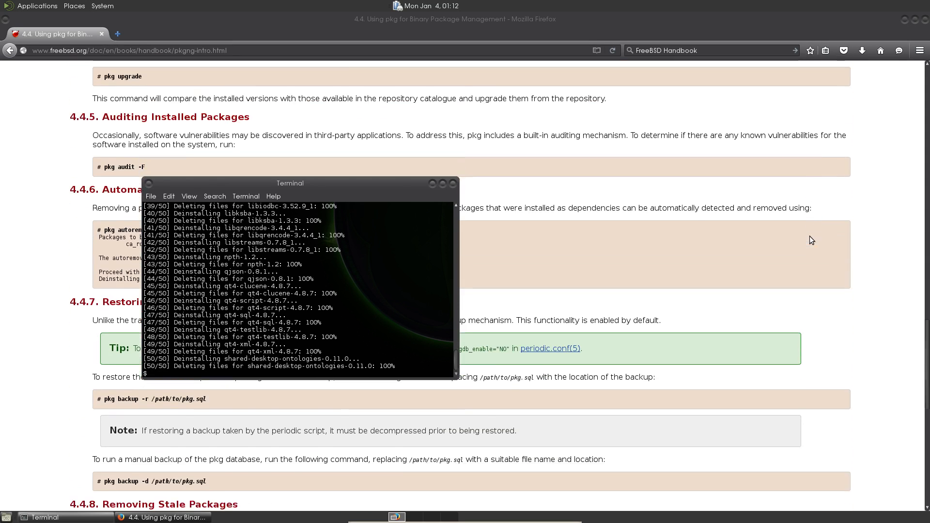
{"action": "scroll", "scroll_direction": "down", "scroll_amount": 3}
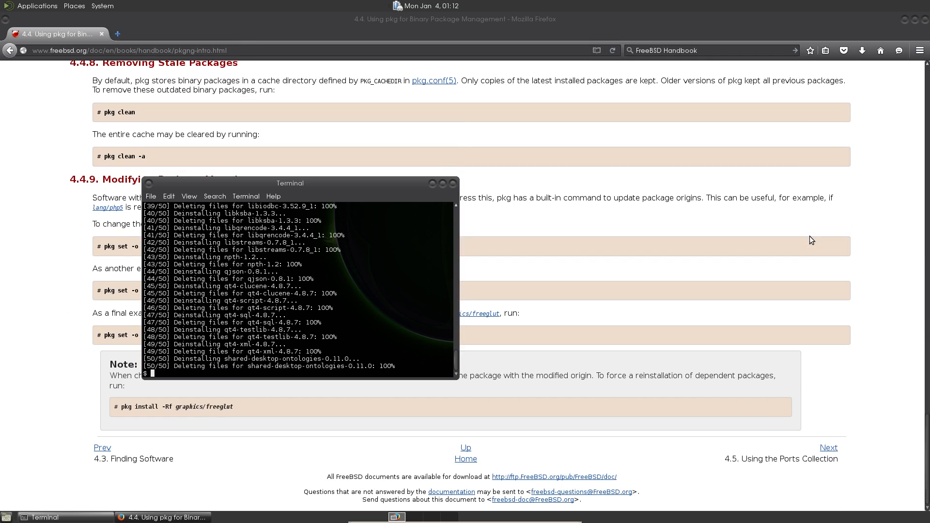
{"action": "left_click", "coordinate": [829, 448]}
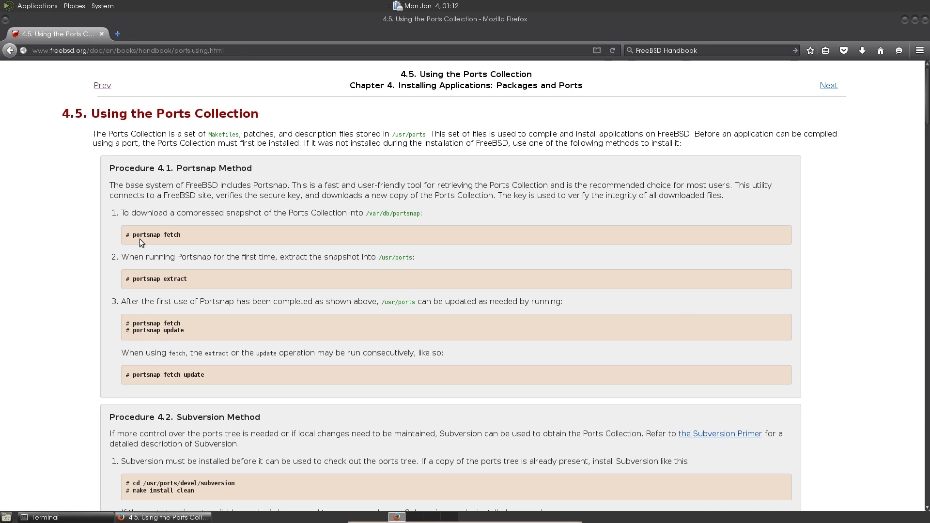
{"action": "mouse_move", "coordinate": [149, 247]}
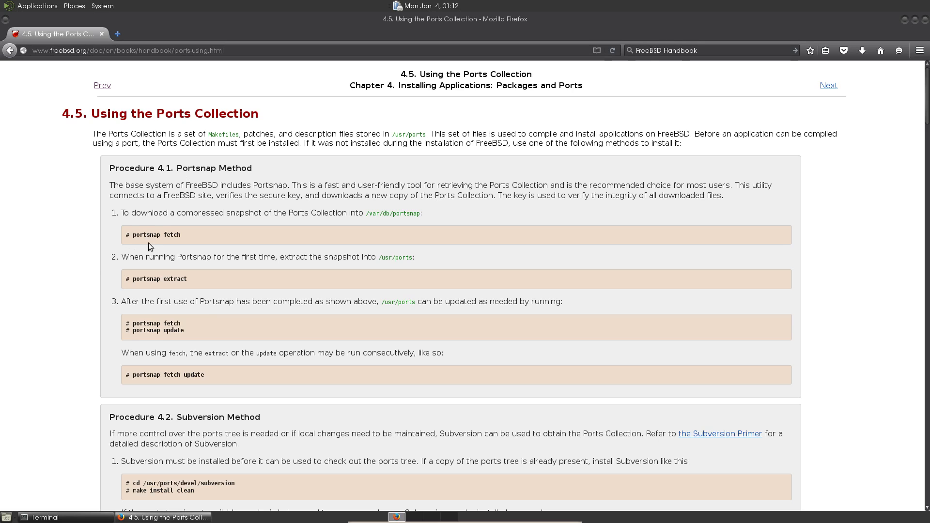
{"action": "mouse_move", "coordinate": [207, 317]}
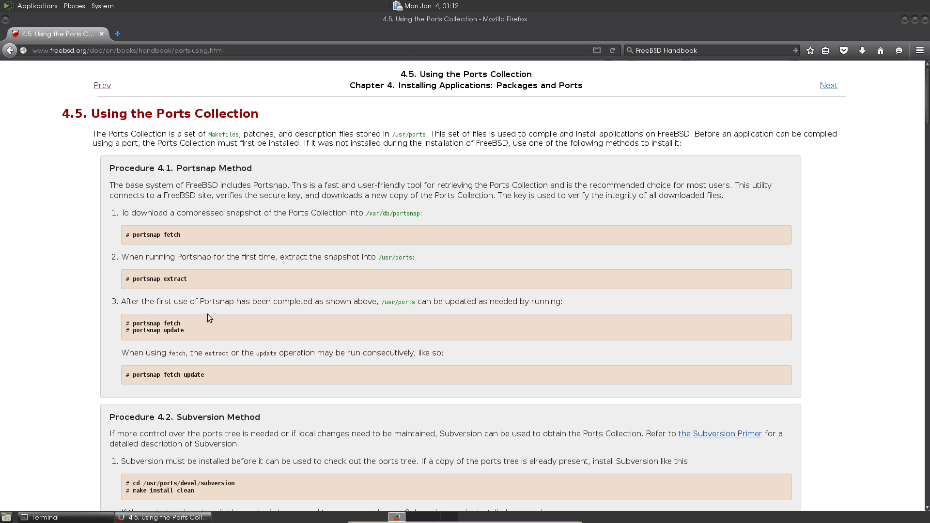
Scroll the Installing Ports section down to 4.5.1.1 Customizing Ports Installation
{"action": "scroll", "scroll_direction": "down", "scroll_amount": 3}
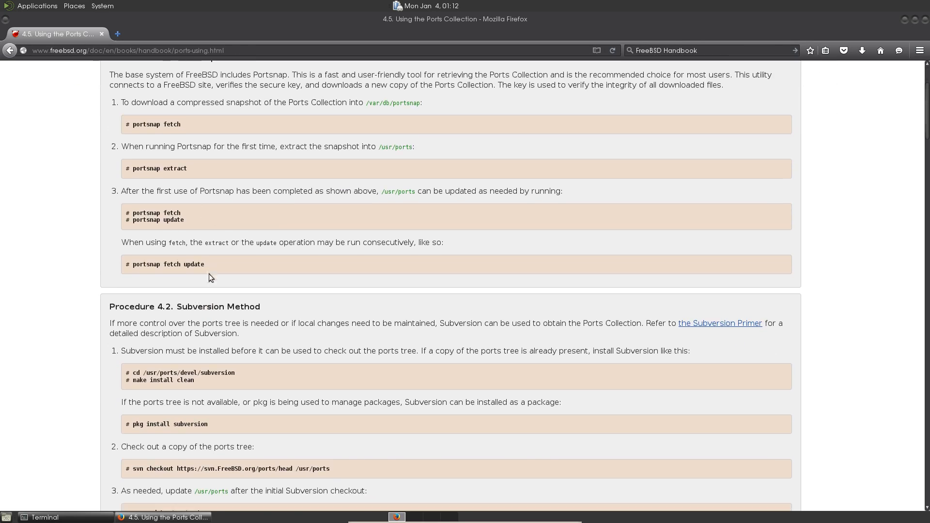
{"action": "mouse_move", "coordinate": [276, 268]}
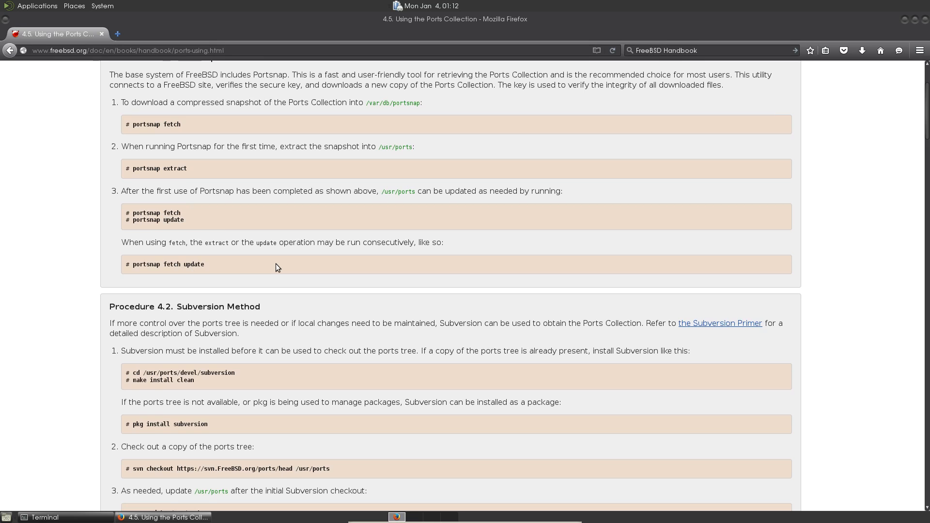
{"action": "scroll", "scroll_direction": "down", "scroll_amount": 3}
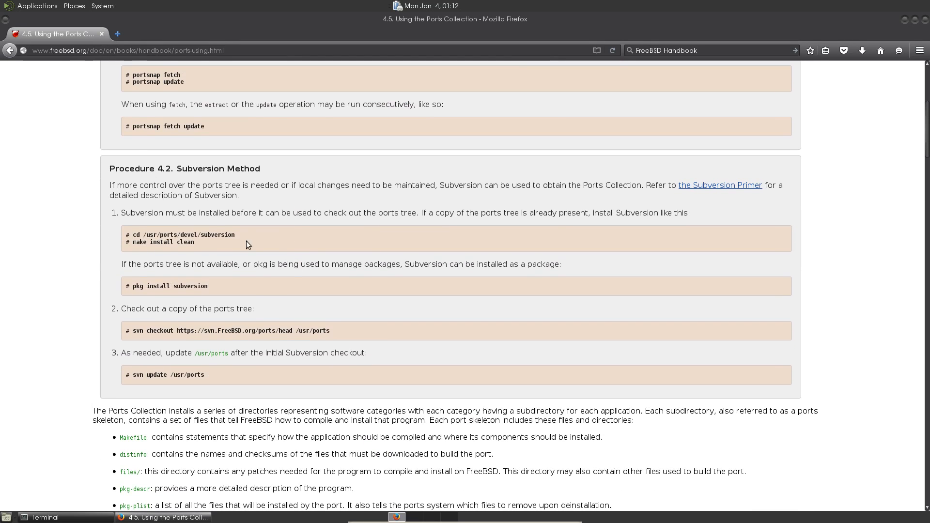
{"action": "mouse_move", "coordinate": [189, 349]}
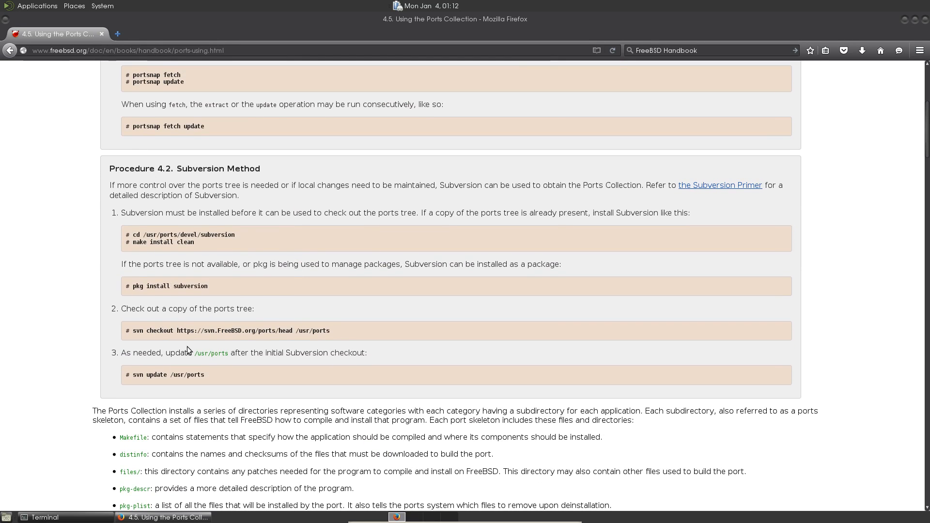
{"action": "scroll", "scroll_direction": "down", "scroll_amount": 3}
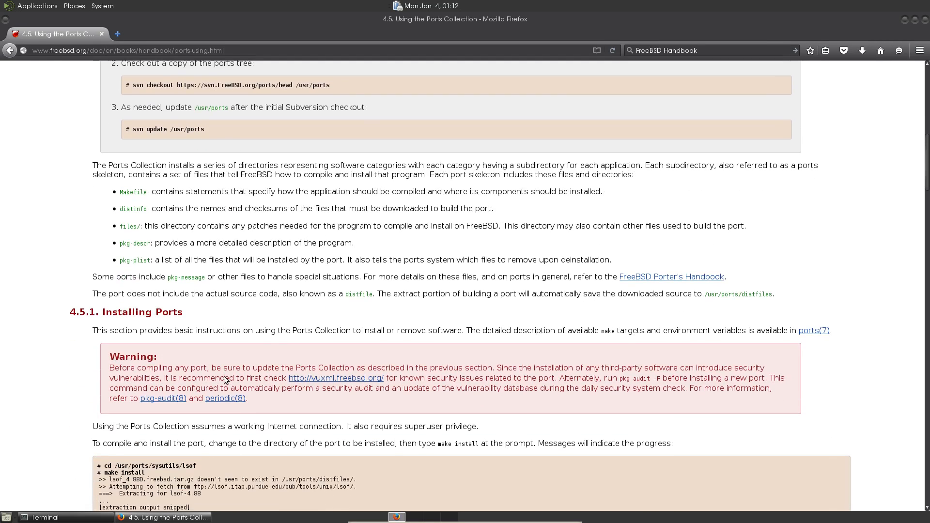
{"action": "scroll", "scroll_direction": "down", "scroll_amount": 3}
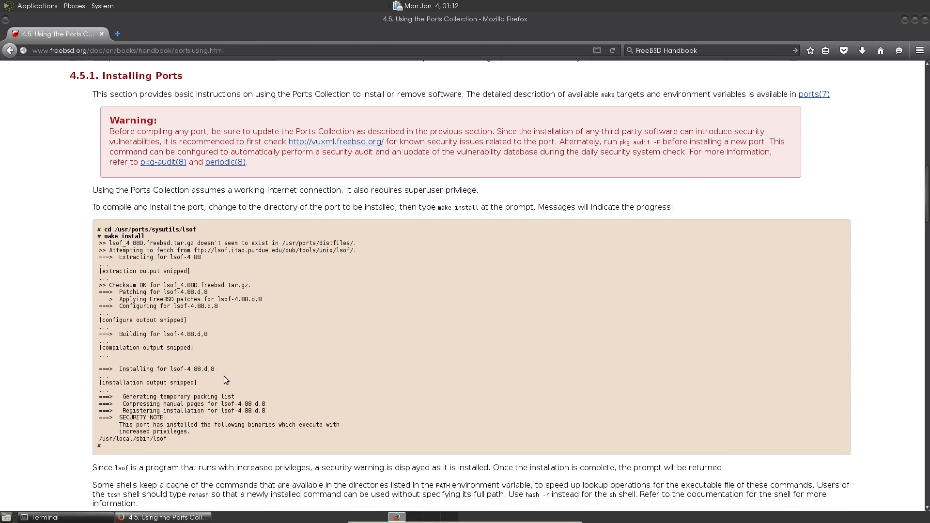
{"action": "scroll", "scroll_direction": "down", "scroll_amount": 3}
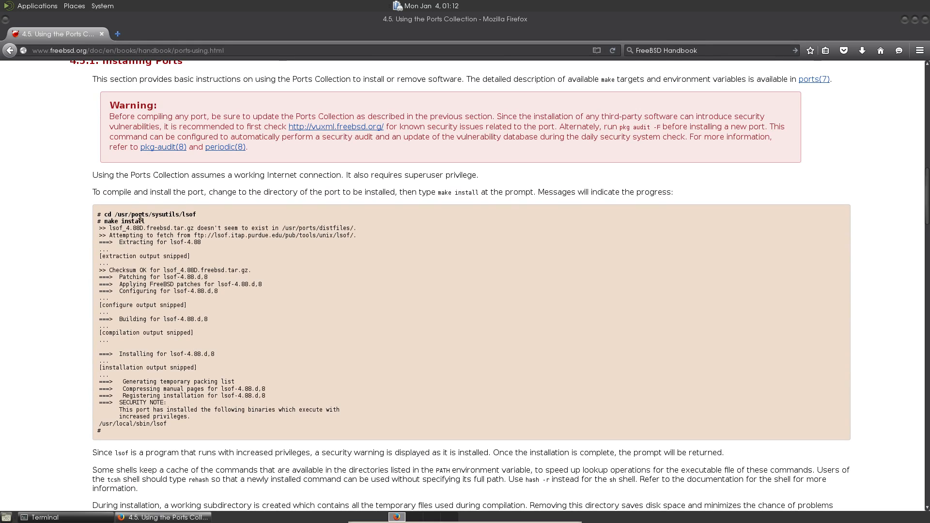
{"action": "mouse_move", "coordinate": [190, 223]}
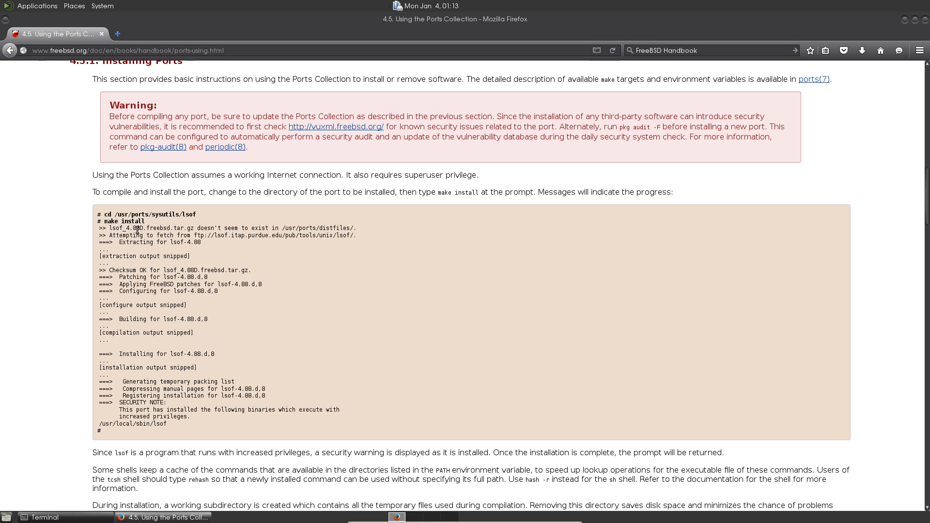
{"action": "scroll", "scroll_direction": "down", "scroll_amount": 3}
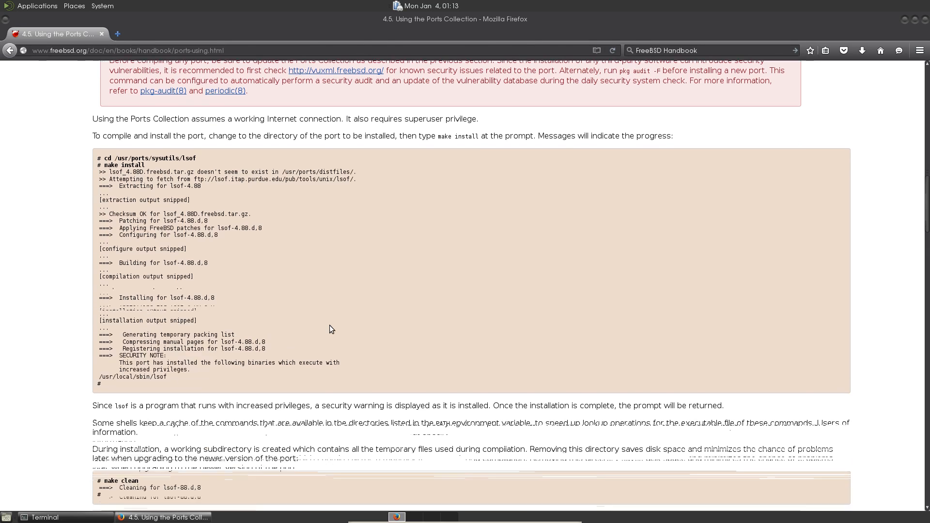
{"action": "scroll", "scroll_direction": "down", "scroll_amount": 3}
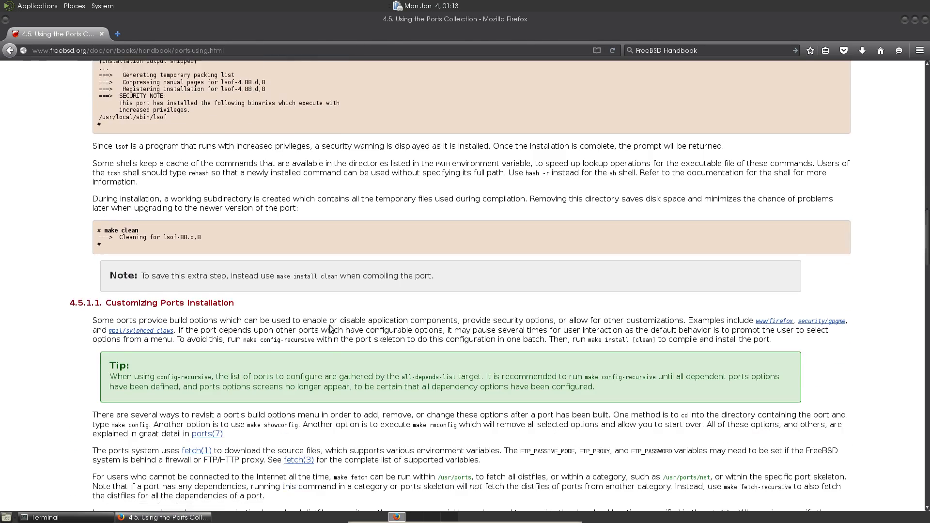
{"action": "scroll", "scroll_direction": "down", "scroll_amount": 3}
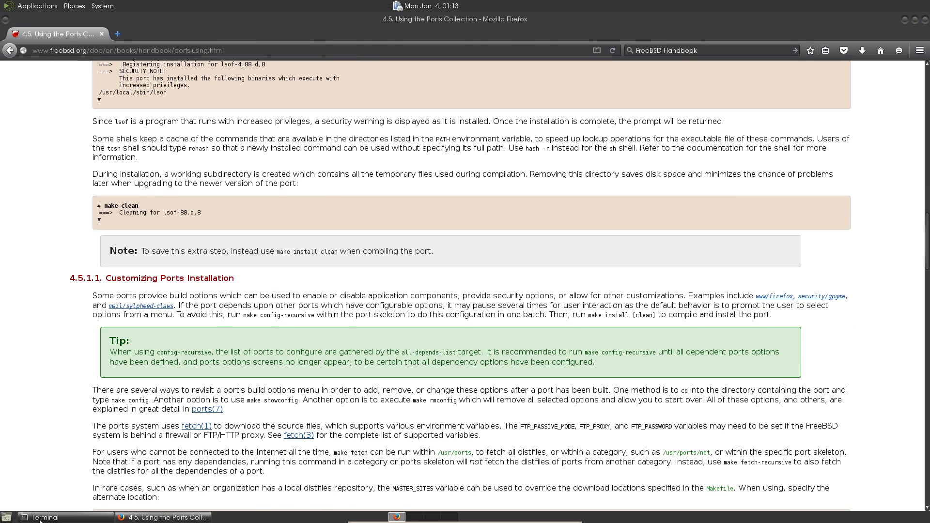
In the terminal, list /usr/ports, cd into irc/hexchat/ and begin typing sudo make config
{"action": "left_click", "coordinate": [41, 517]}
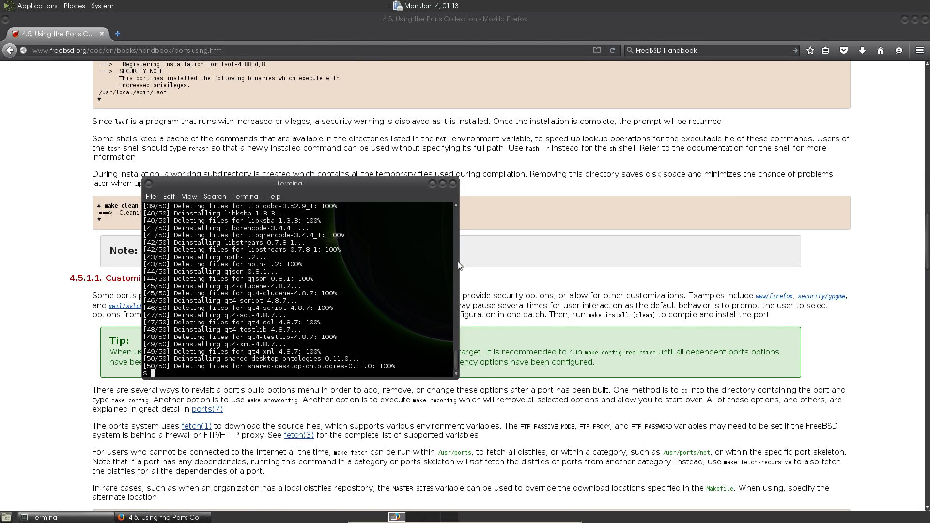
{"action": "type", "text": "cd /usr/ports"}
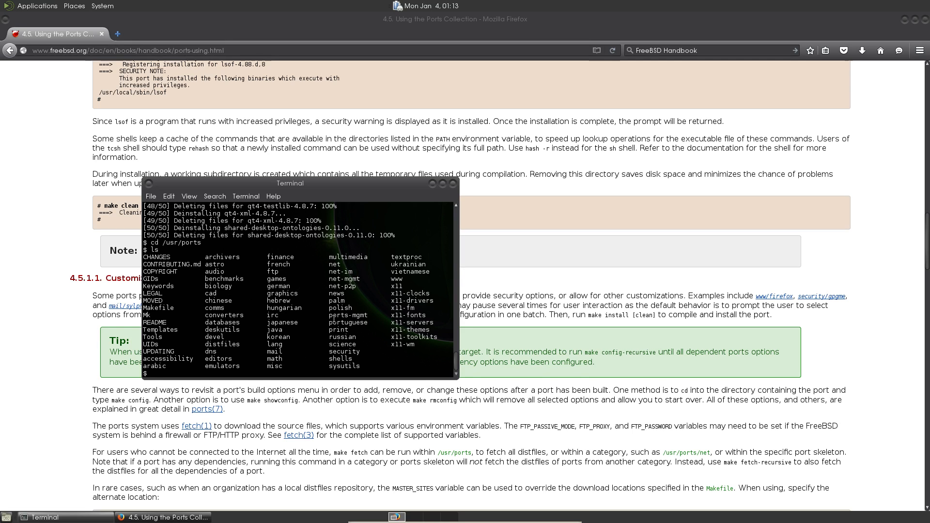
{"action": "type", "text": "cd irc/"}
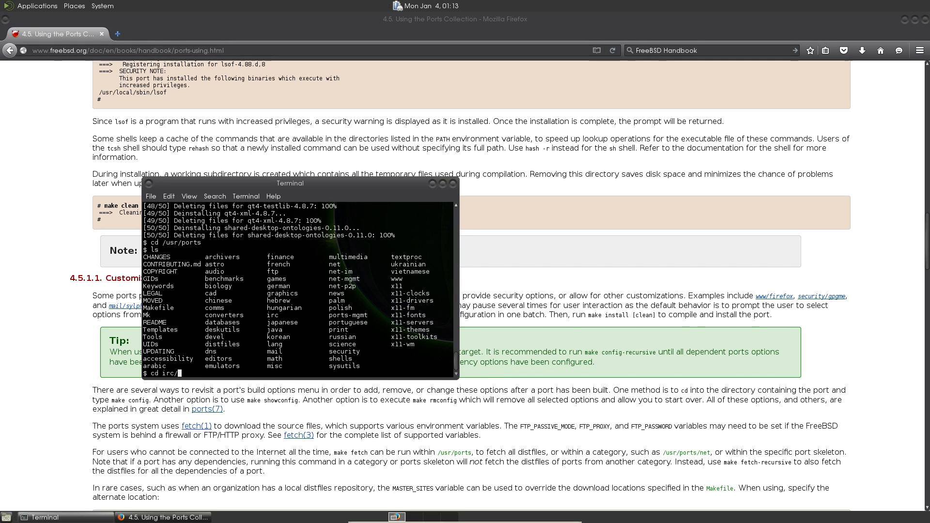
{"action": "type", "text": "hexchat/"}
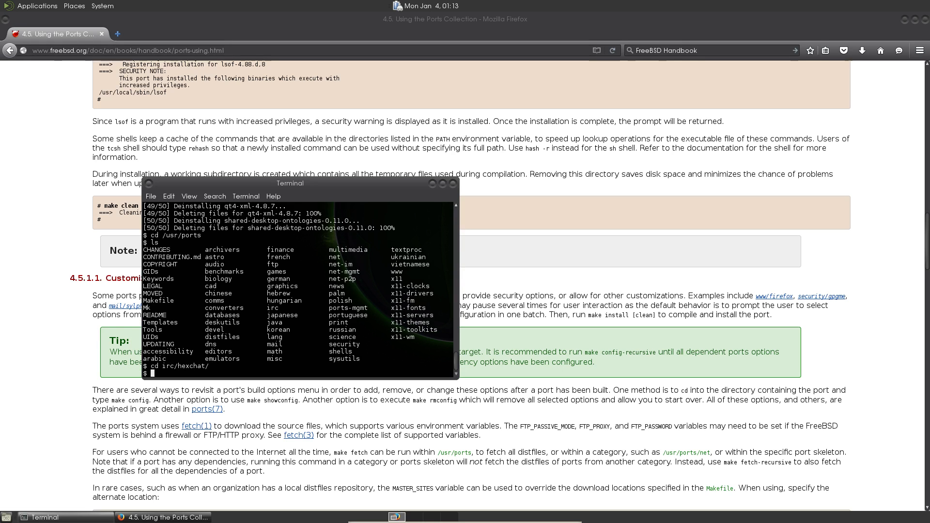
{"action": "type", "text": "sudo make conf"}
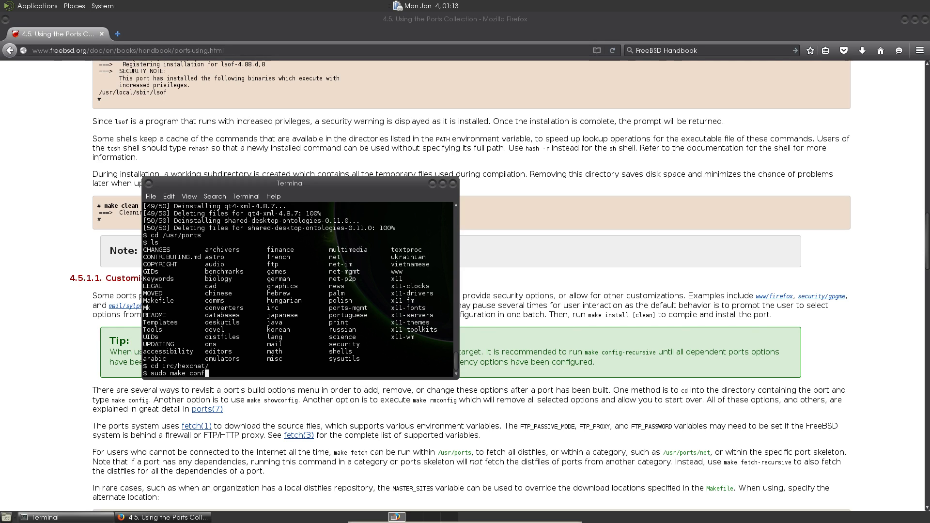
Run sudo make config for HexChat 2.10.2 and type sudo make install clean
{"action": "key", "text": "Return"}
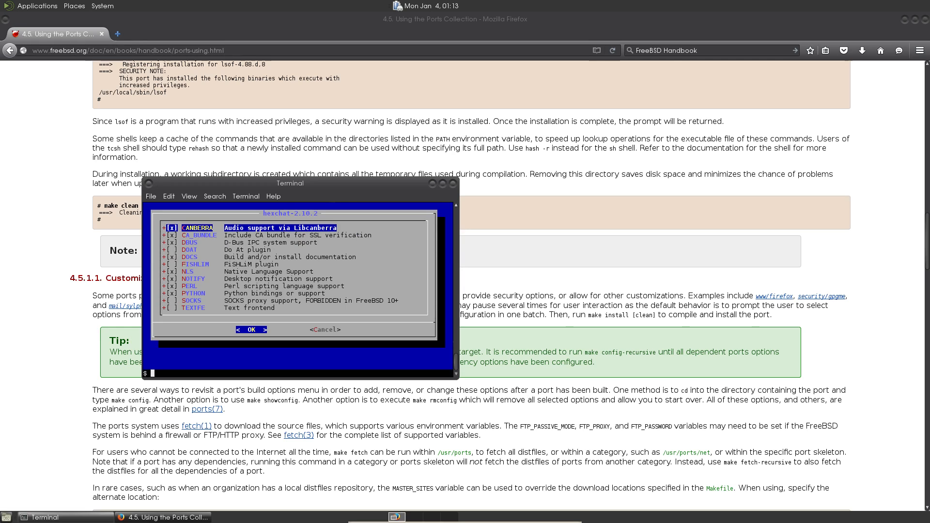
{"action": "type", "text": "sudo"}
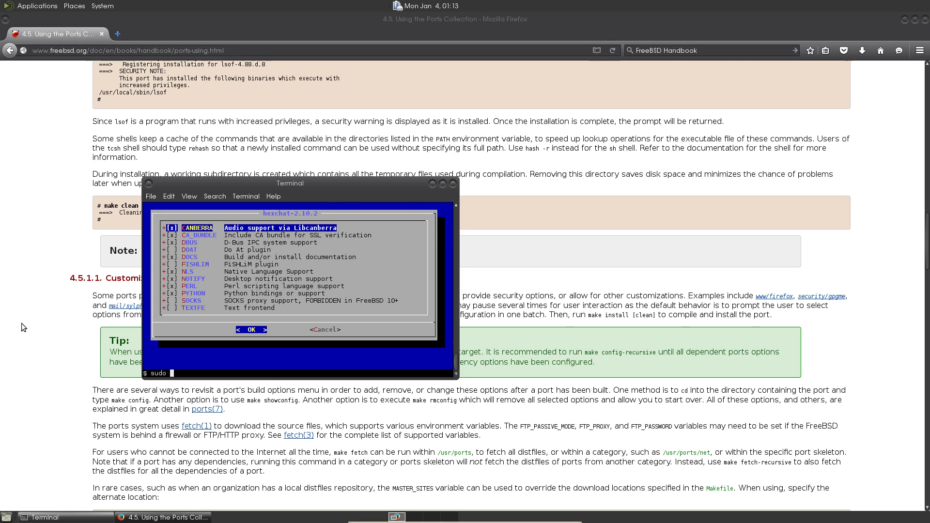
{"action": "type", "text": "make install clean"}
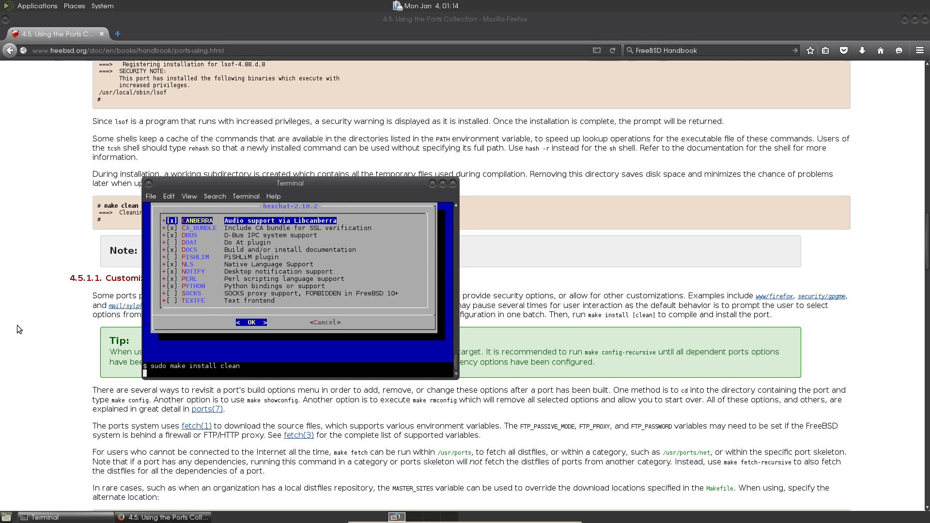
Run sudo make install clean and accept gmake-4.1_2's default Native Language Support option
{"action": "left_click", "coordinate": [251, 321]}
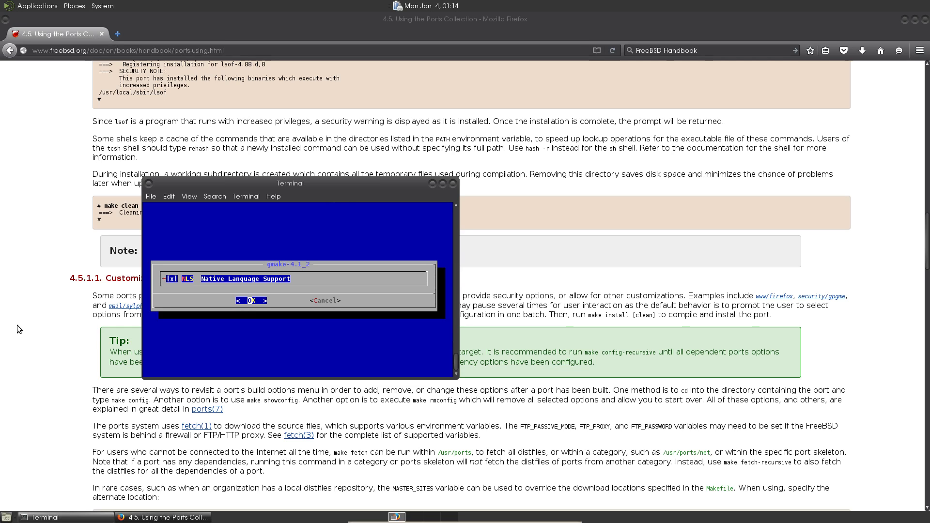
{"action": "left_click", "coordinate": [251, 300]}
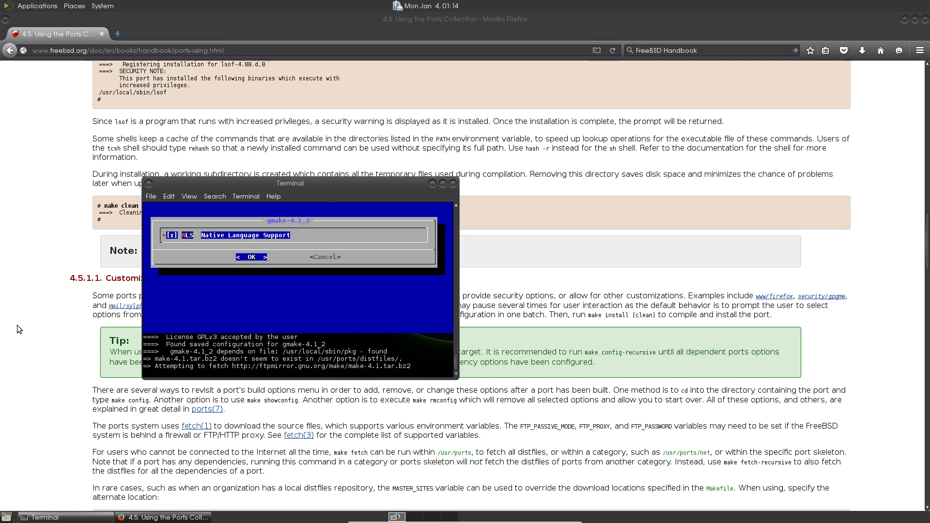
{"action": "left_click", "coordinate": [251, 255]}
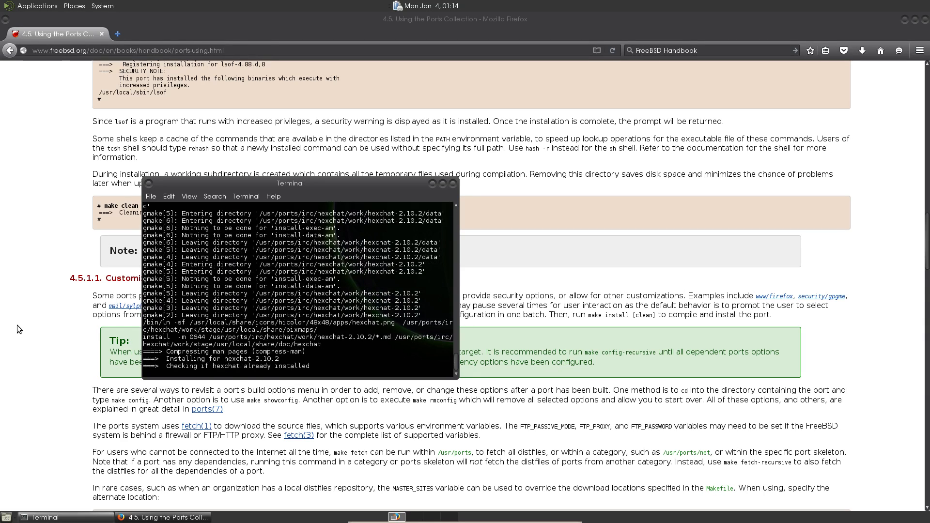
Let the HexChat 2.10.2 build and clean finish, then launch hexchat from the terminal
{"action": "scroll", "scroll_direction": "down", "scroll_amount": 3}
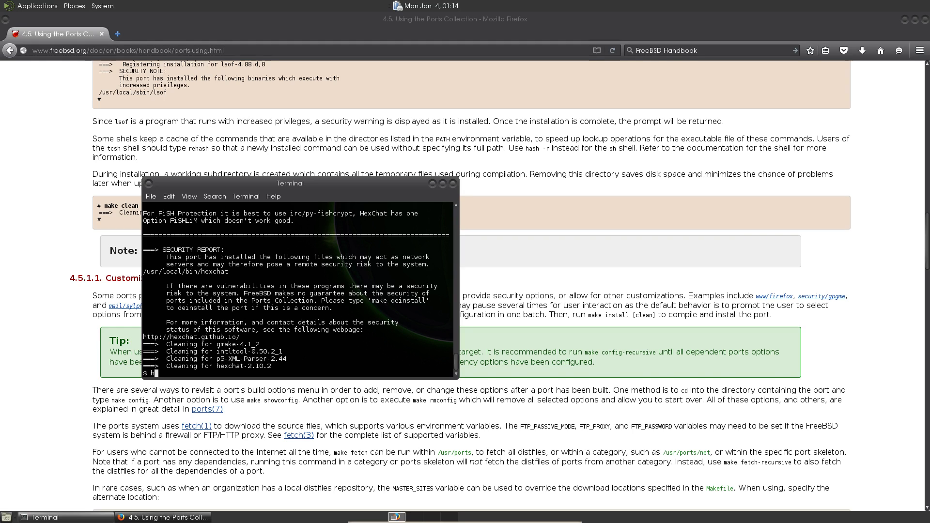
{"action": "type", "text": "hexchat"}
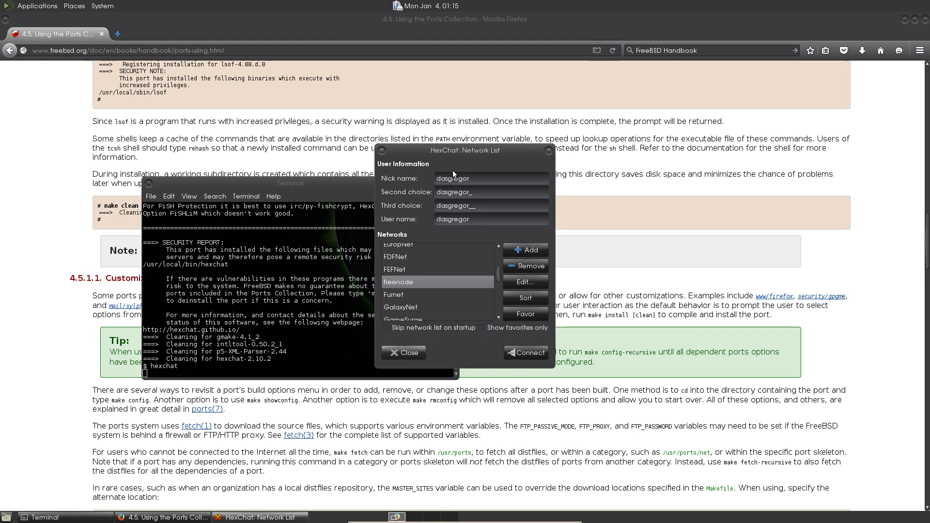
{"action": "mouse_move", "coordinate": [404, 353]}
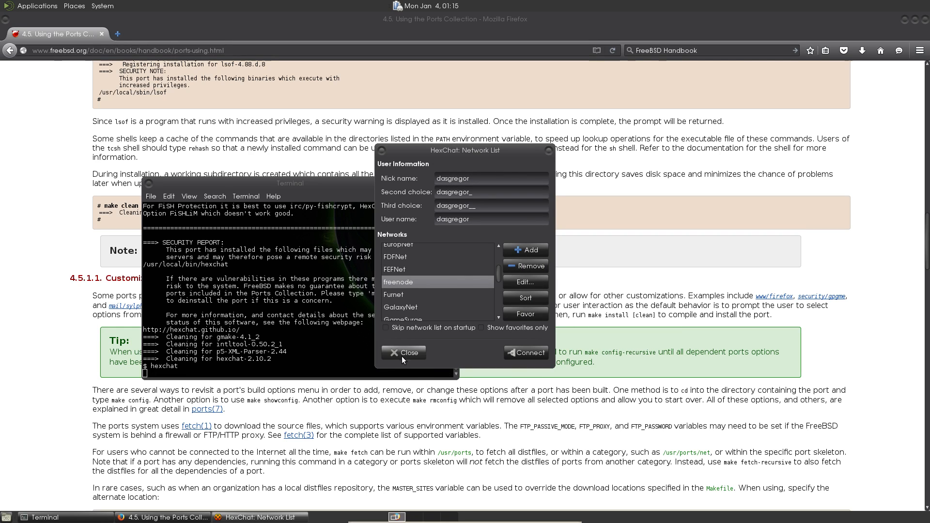
Close HexChat's Network List, check Applications > Internet for a HexChat entry, and bring up the System menu
{"action": "left_click", "coordinate": [403, 353]}
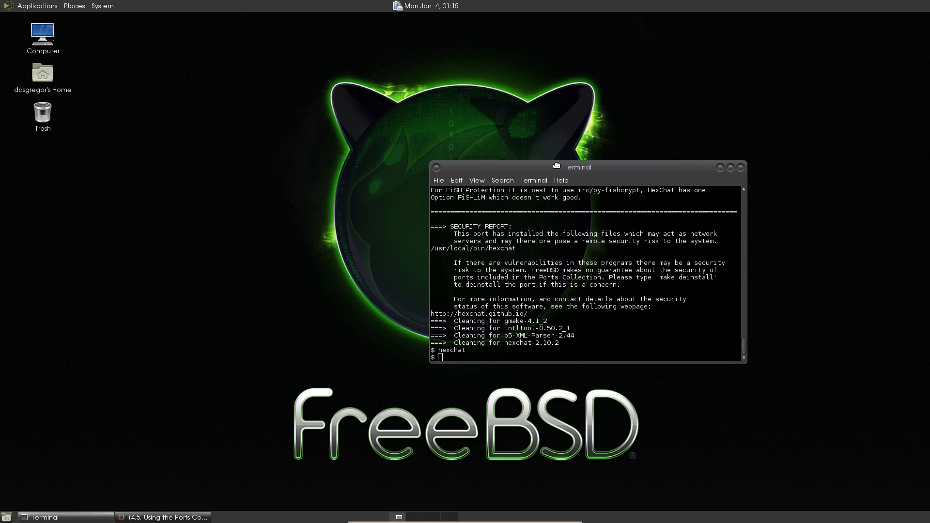
{"action": "left_click", "coordinate": [37, 6]}
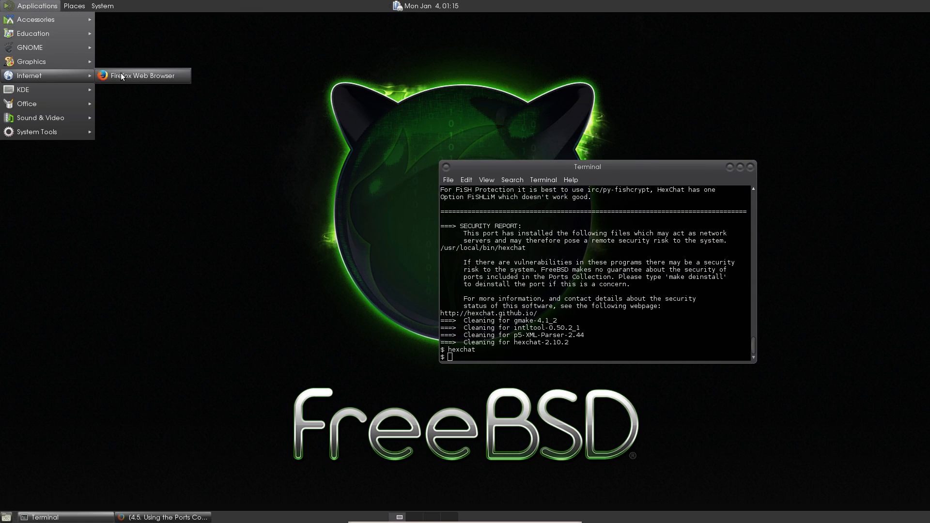
{"action": "mouse_move", "coordinate": [142, 75]}
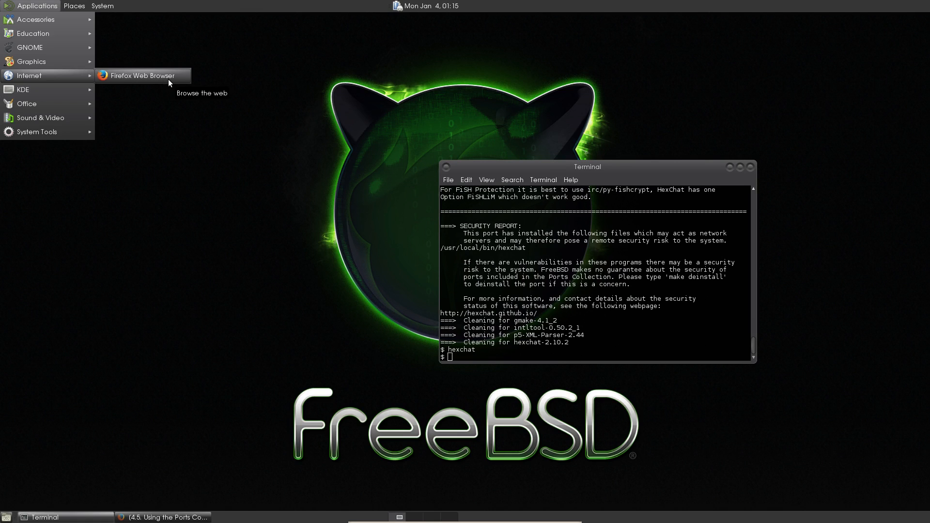
{"action": "left_click", "coordinate": [102, 5]}
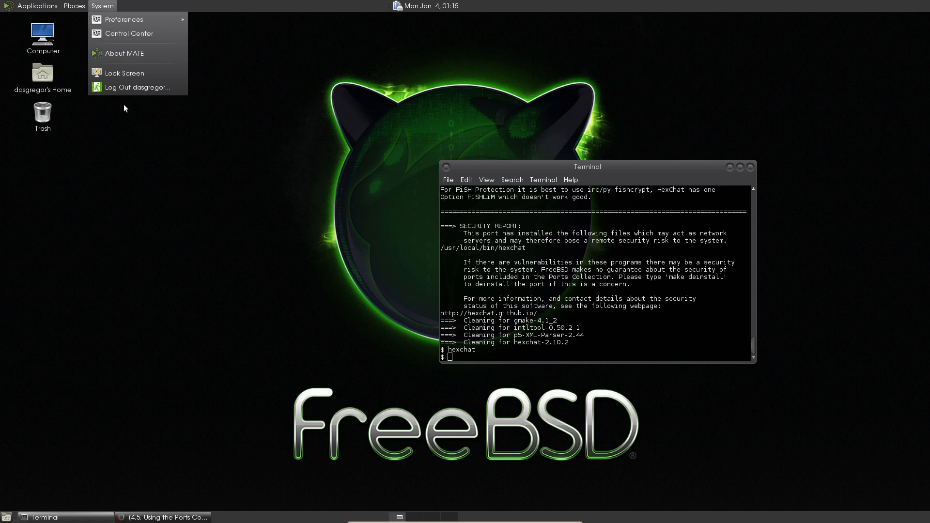
Log out of the MATE session and back in, dismiss the VBoxClient notice, and reopen Applications
{"action": "left_click", "coordinate": [138, 88]}
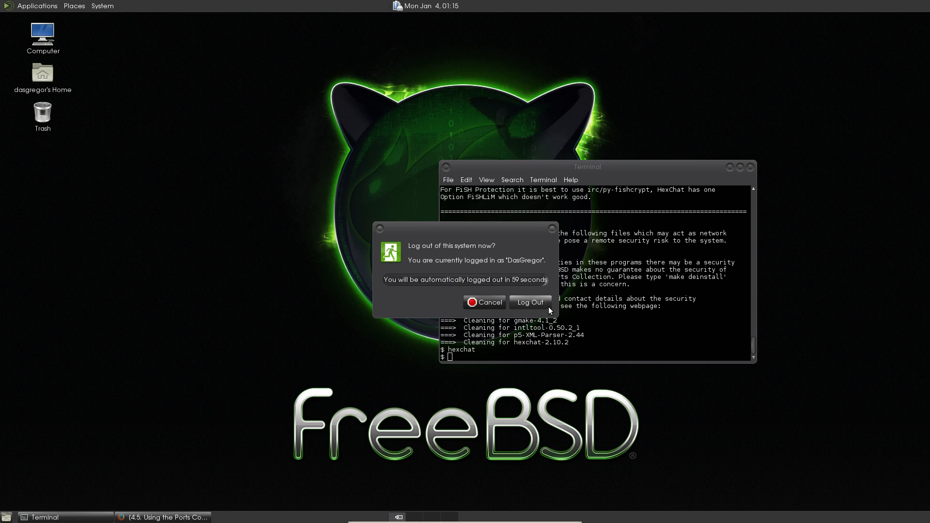
{"action": "left_click", "coordinate": [530, 303]}
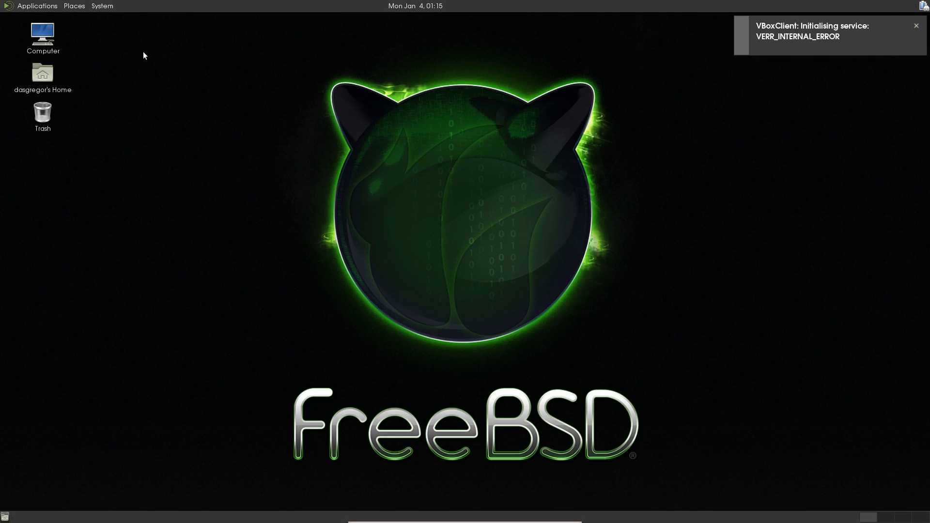
{"action": "mouse_move", "coordinate": [794, 41]}
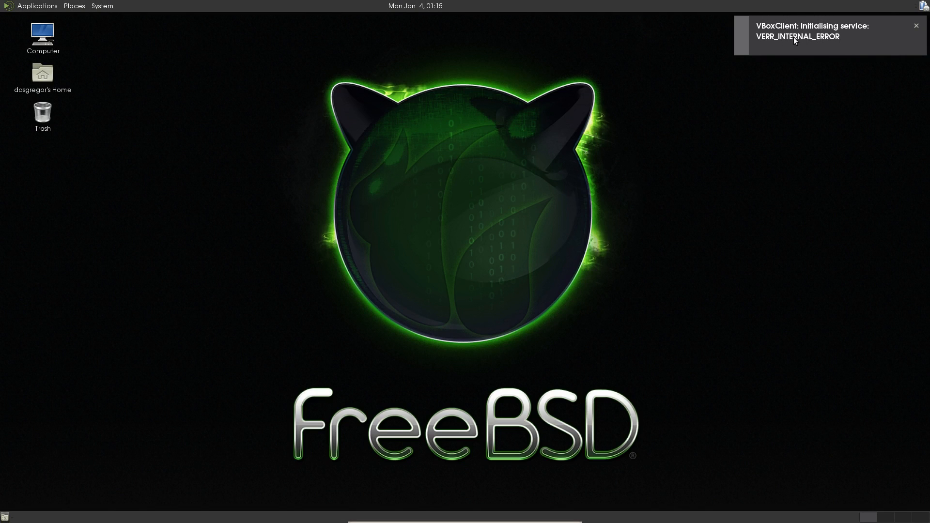
{"action": "mouse_move", "coordinate": [915, 37]}
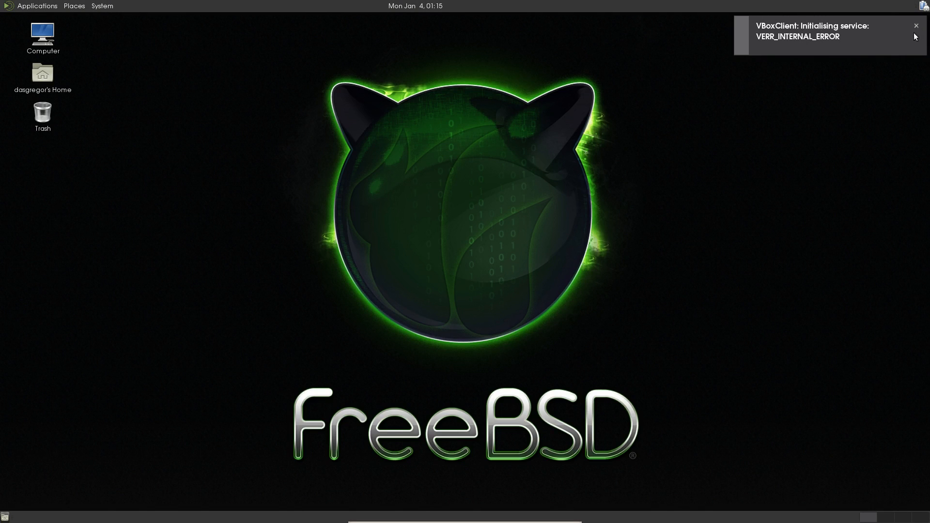
{"action": "left_click", "coordinate": [916, 26]}
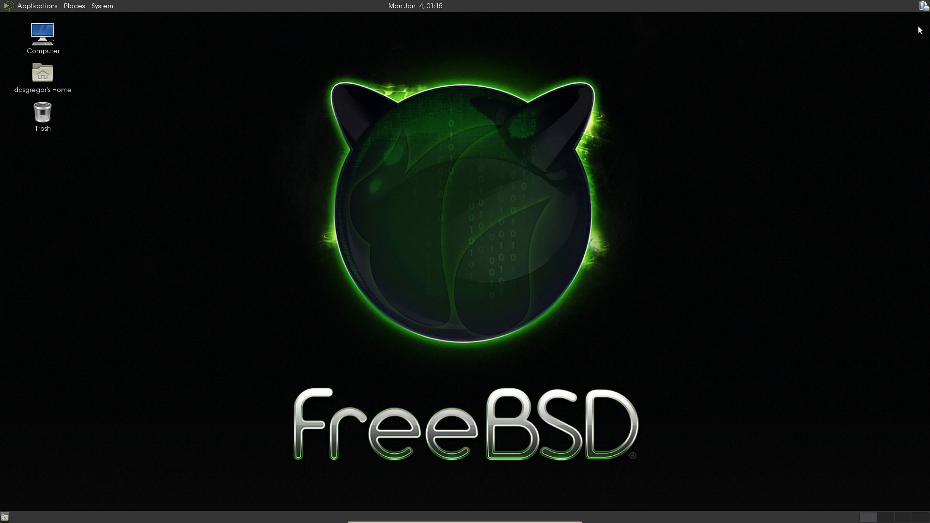
{"action": "left_click", "coordinate": [38, 5]}
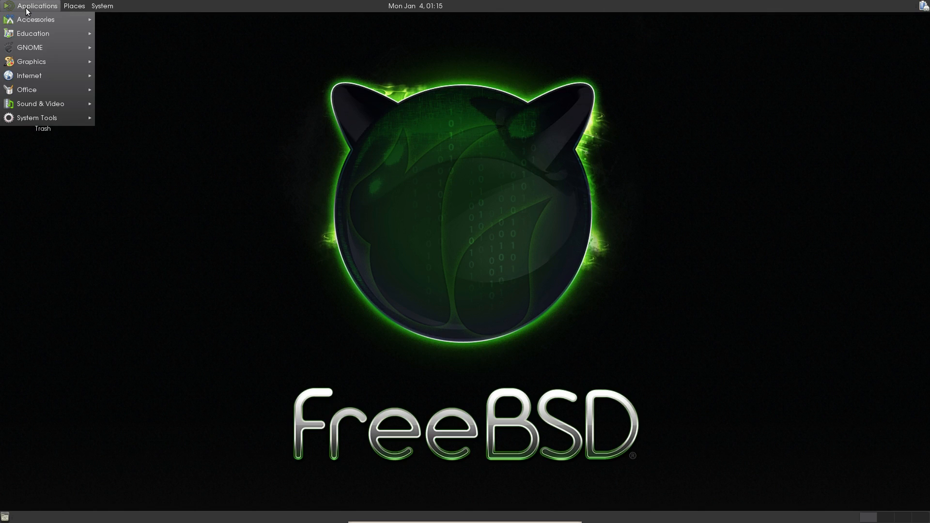
{"action": "mouse_move", "coordinate": [28, 76]}
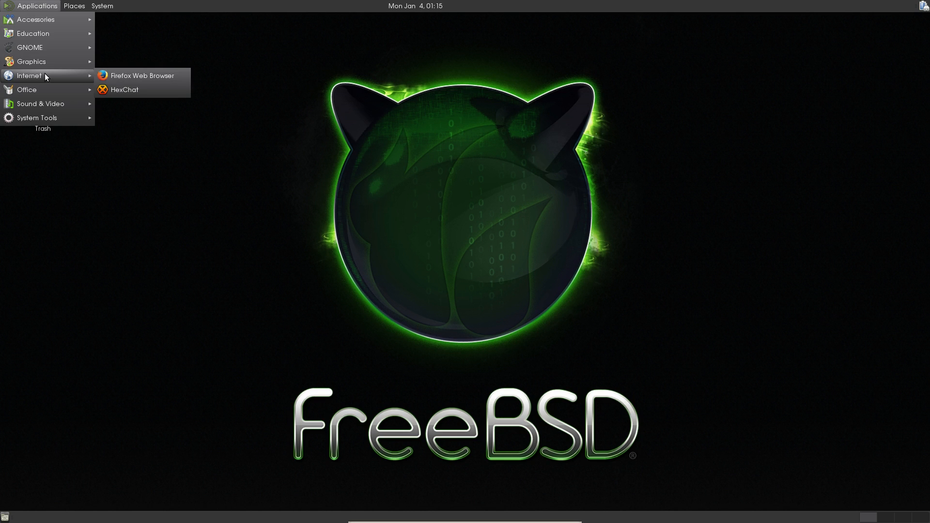
{"action": "mouse_move", "coordinate": [140, 75]}
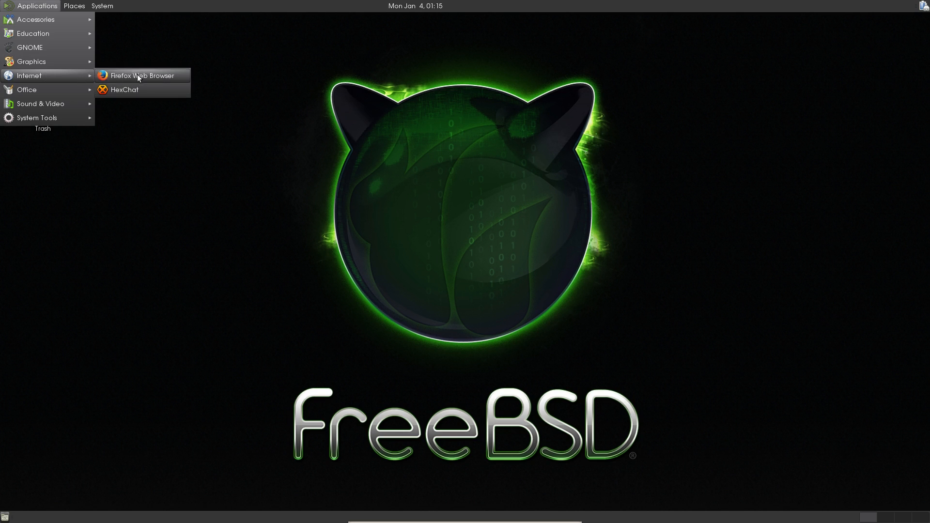
{"action": "mouse_move", "coordinate": [376, 350]}
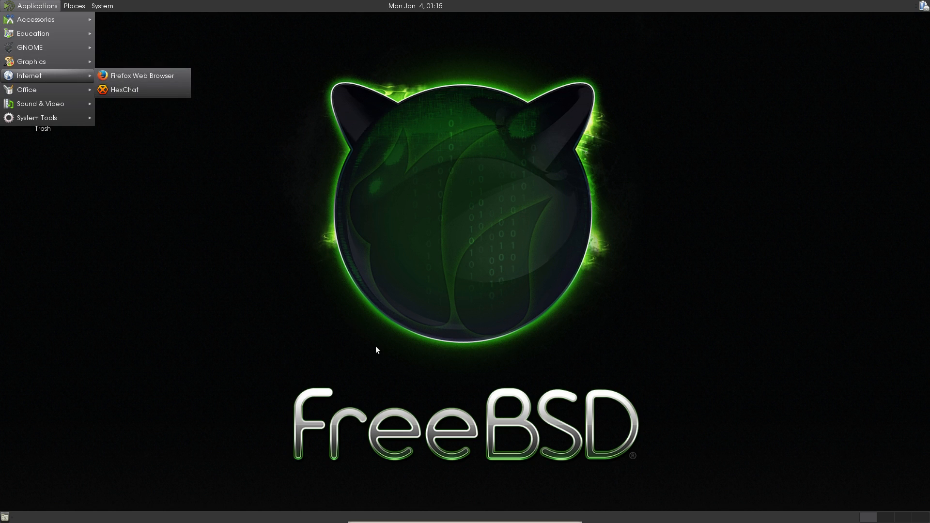
{"action": "mouse_move", "coordinate": [435, 368]}
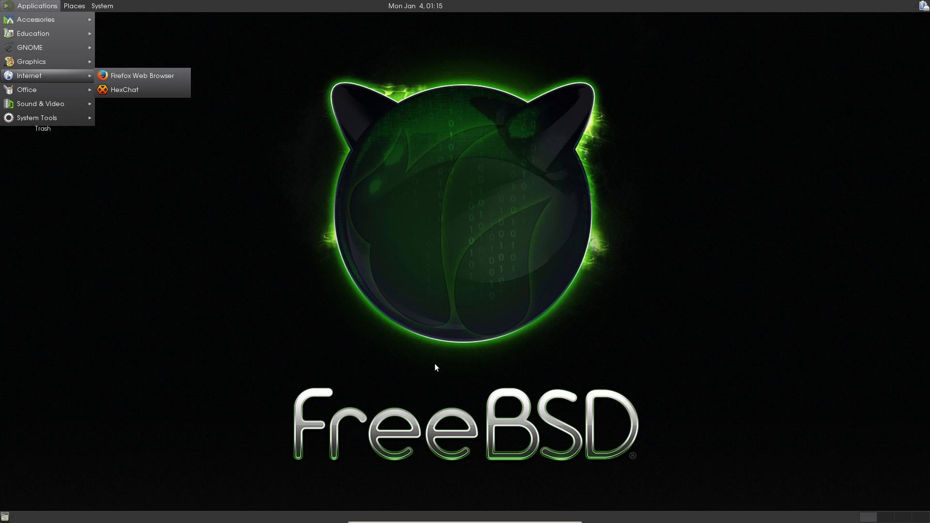
{"action": "mouse_move", "coordinate": [297, 348]}
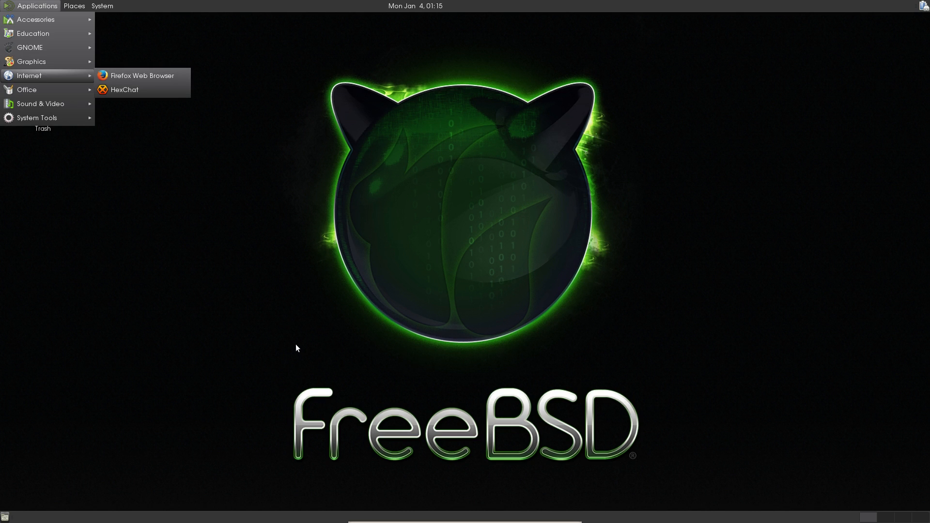
Confirm HexChat is listed under Applications > Internet and close the menu
{"action": "left_click", "coordinate": [292, 343]}
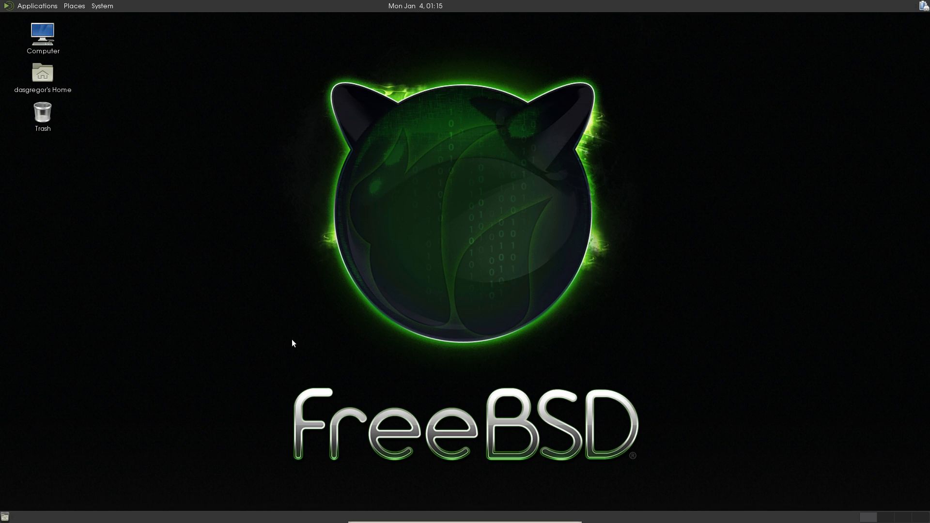
{"action": "mouse_move", "coordinate": [541, 279]}
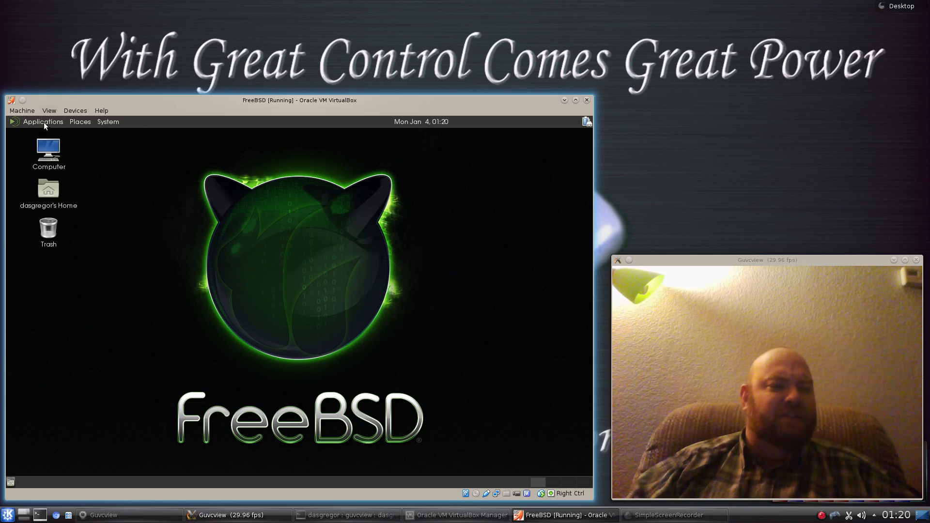
{"action": "left_click", "coordinate": [42, 122]}
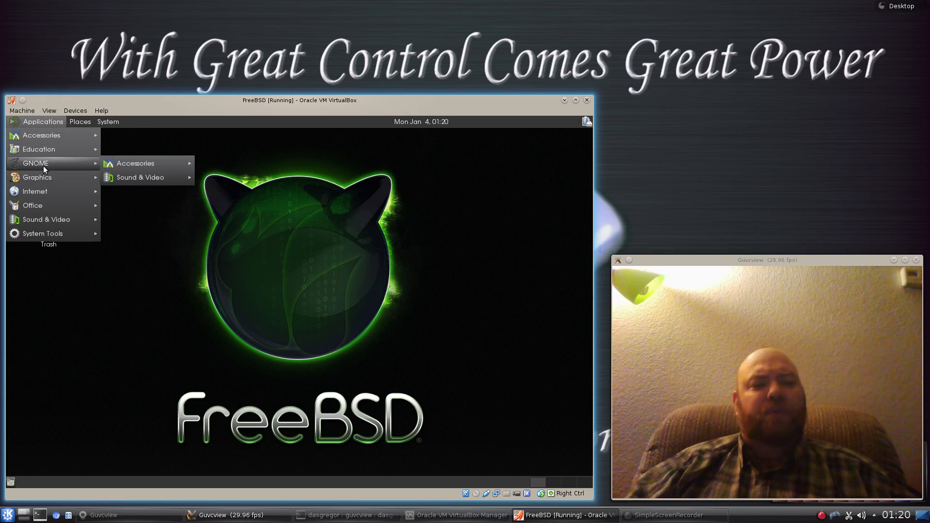
{"action": "mouse_move", "coordinate": [140, 176]}
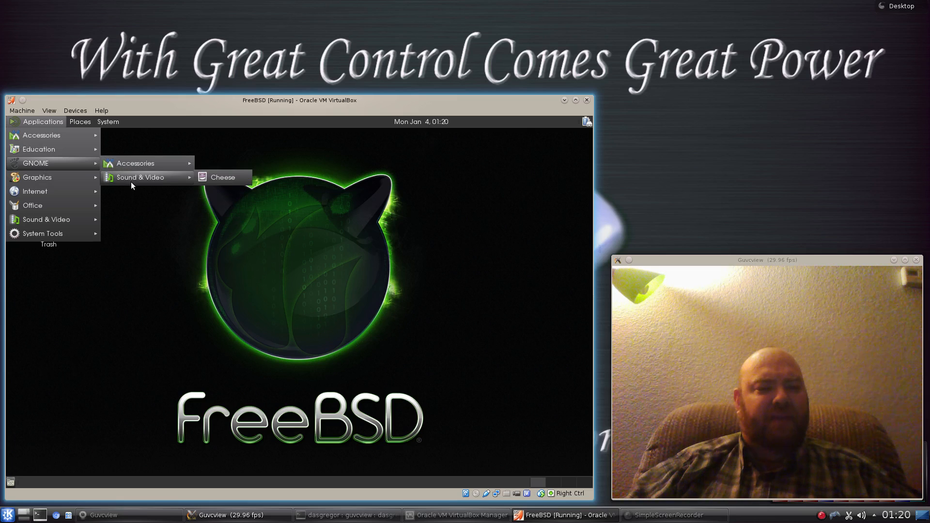
{"action": "mouse_move", "coordinate": [42, 188]}
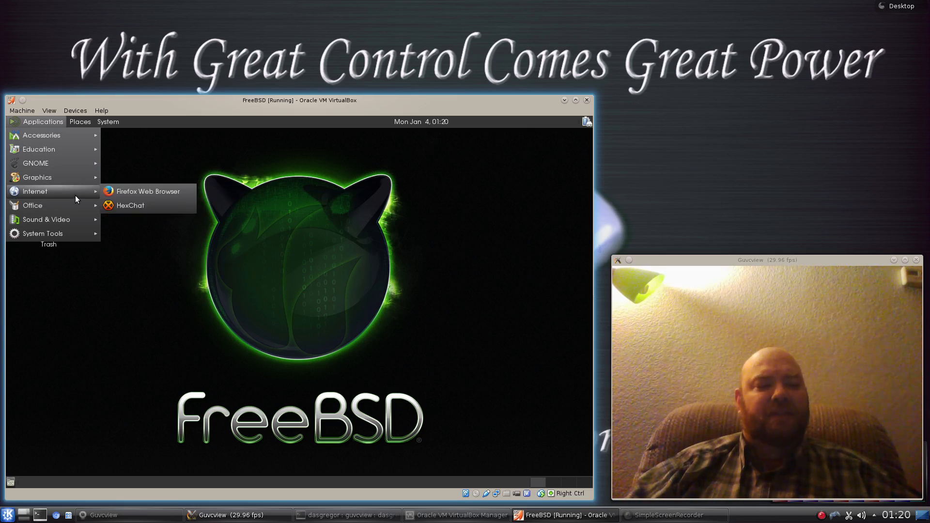
{"action": "mouse_move", "coordinate": [51, 213]}
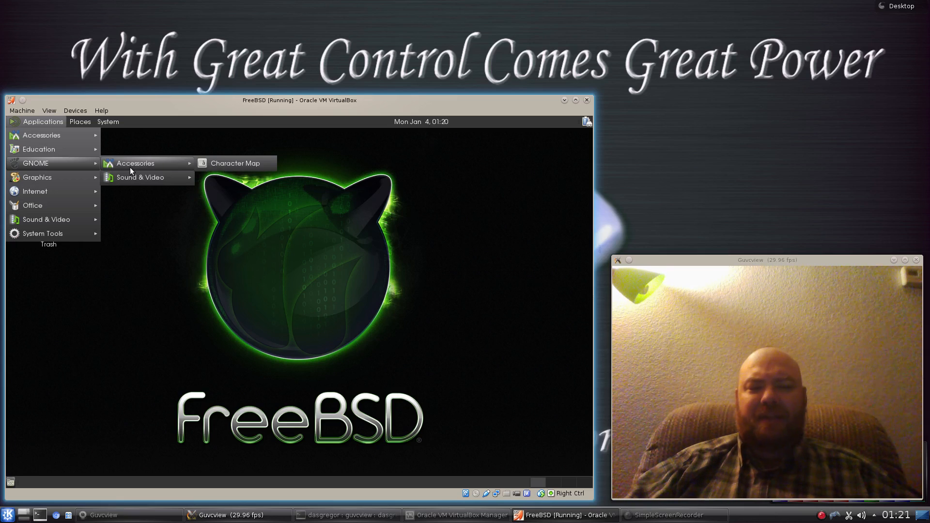
{"action": "mouse_move", "coordinate": [234, 163]}
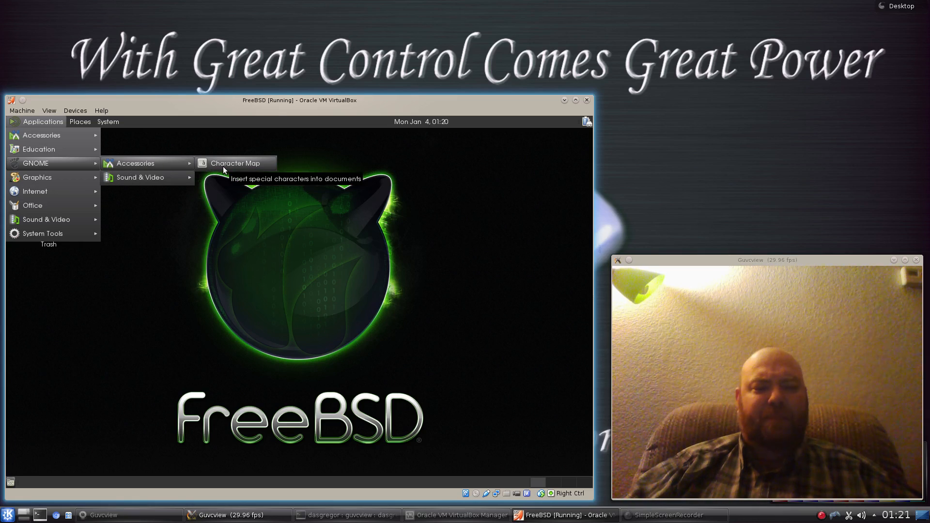
{"action": "mouse_move", "coordinate": [67, 160]}
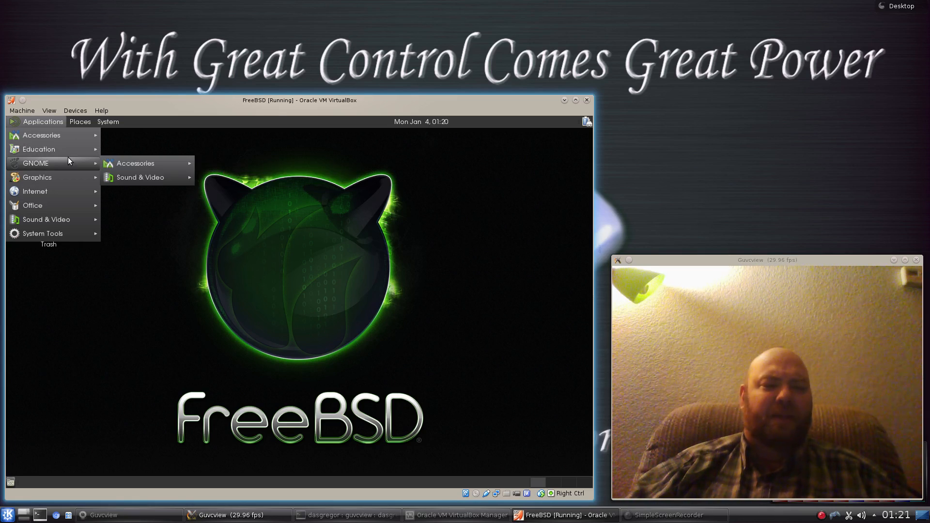
{"action": "mouse_move", "coordinate": [135, 162]}
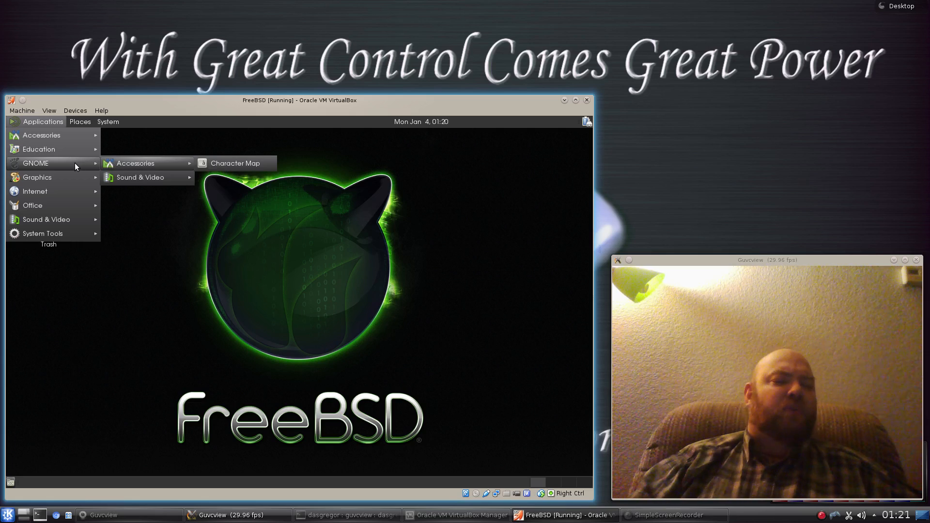
{"action": "mouse_move", "coordinate": [42, 164]}
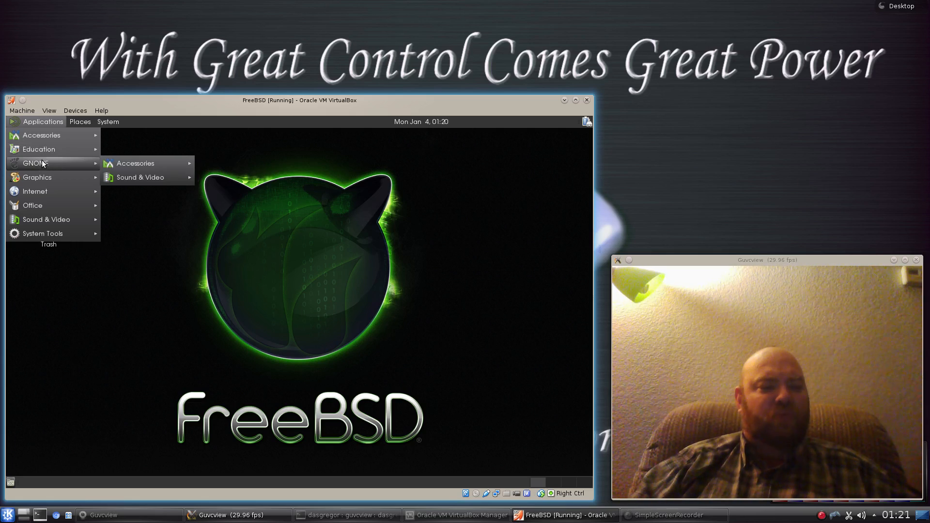
{"action": "left_click", "coordinate": [202, 285]}
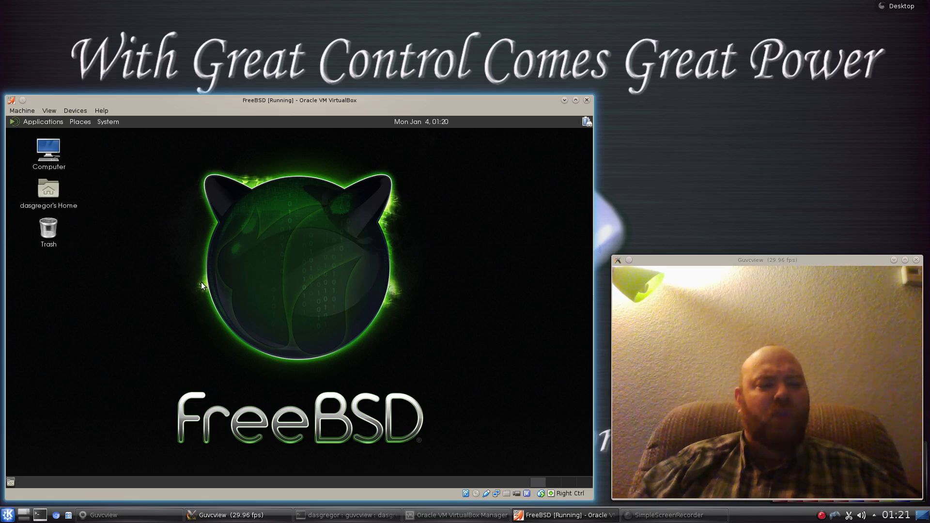